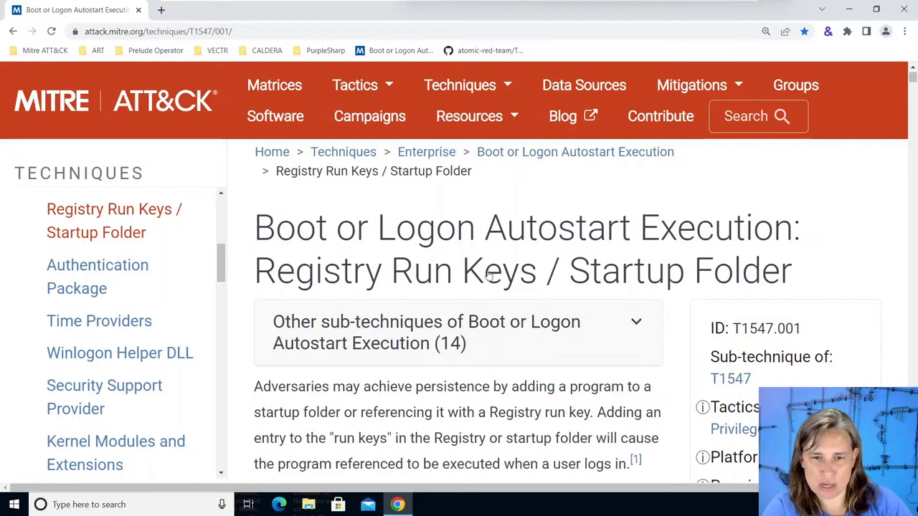
pyautogui.moveTo(708, 261)
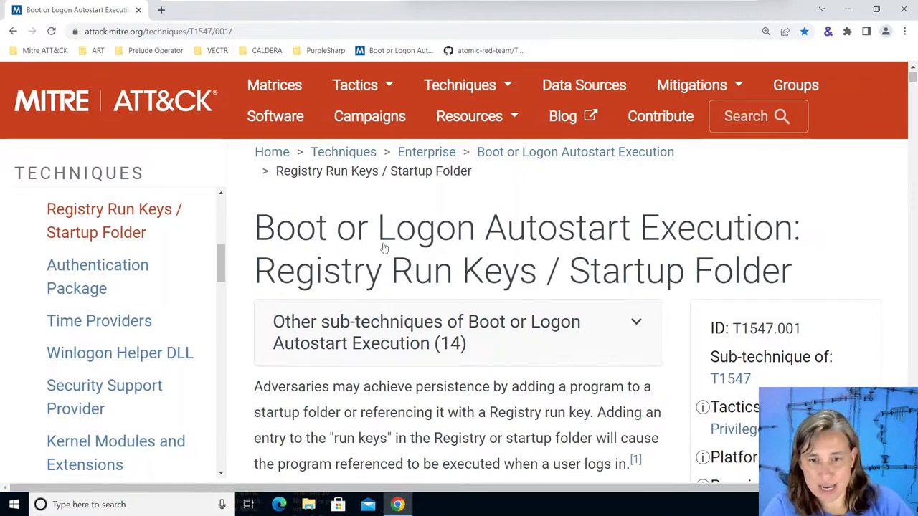
pyautogui.moveTo(425, 286)
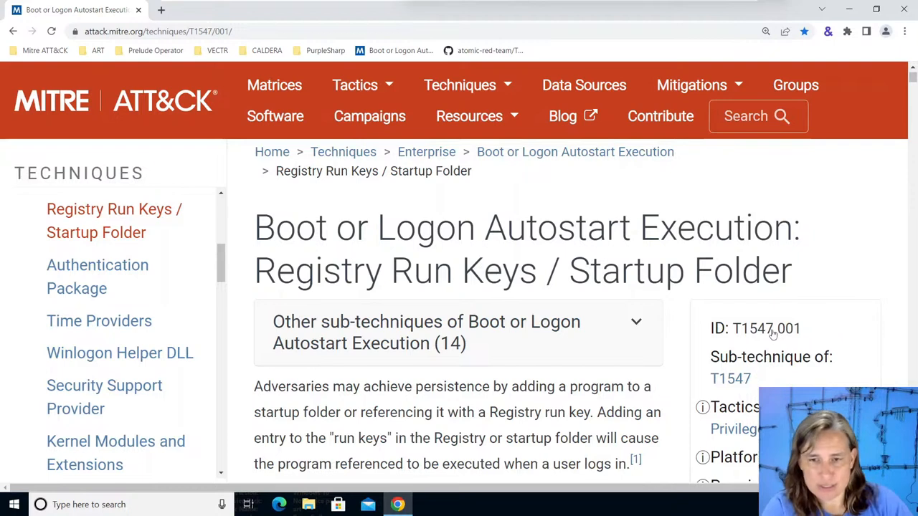
pyautogui.moveTo(762, 334)
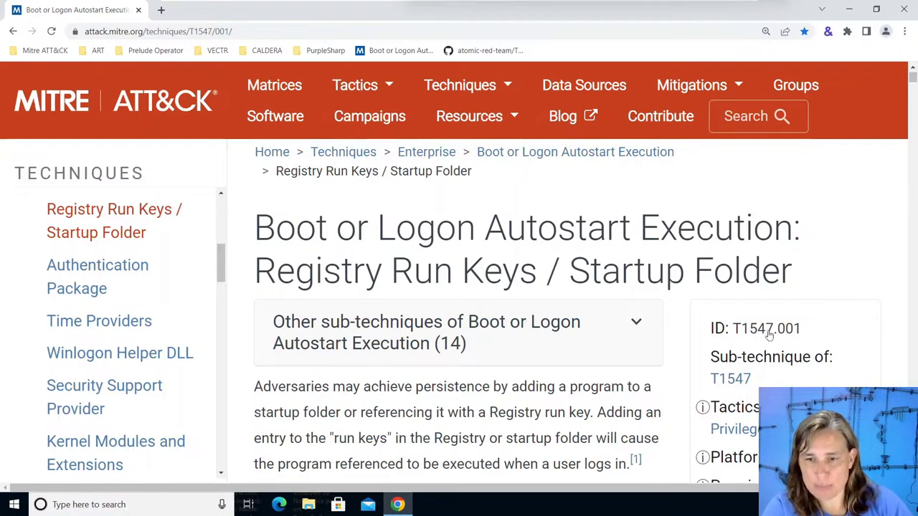
pyautogui.moveTo(773, 335)
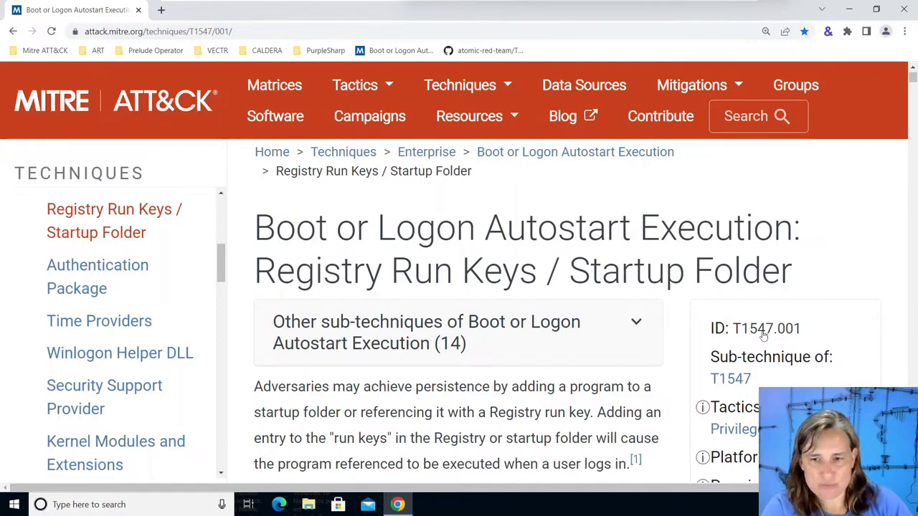
pyautogui.moveTo(285, 77)
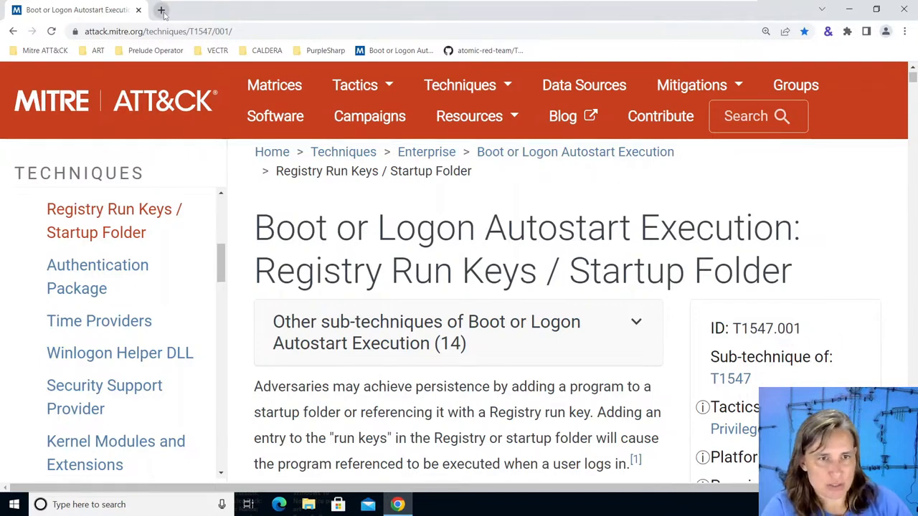
# Open the Atomic Red Team GitHub repository from the ART bookmarks in a new tab.
pyautogui.click(164, 12)
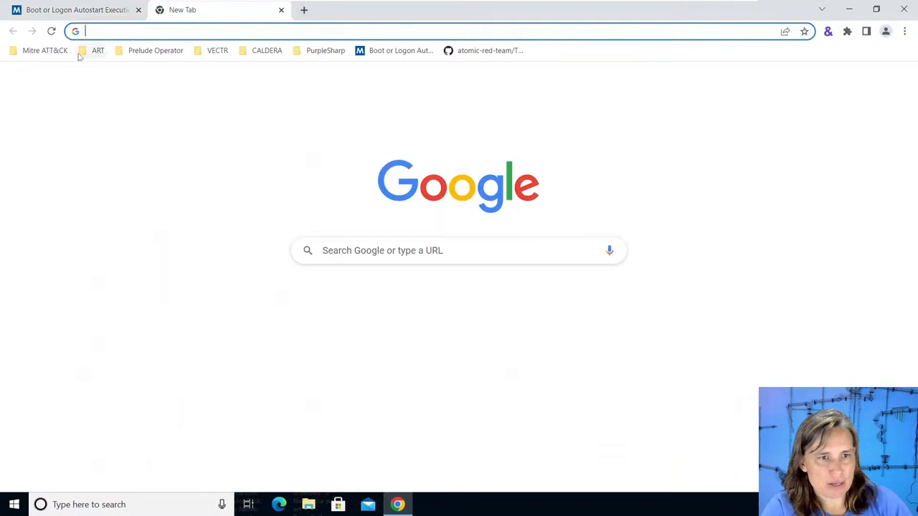
pyautogui.click(98, 50)
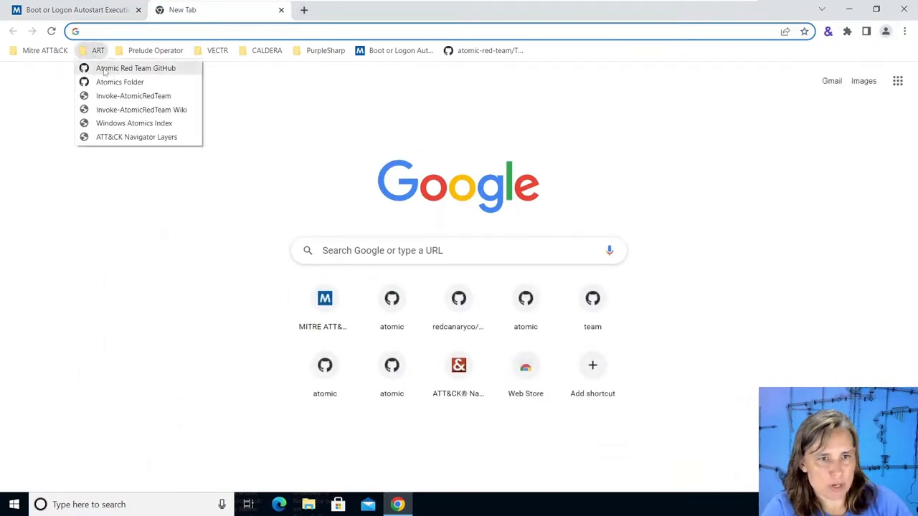
pyautogui.click(137, 68)
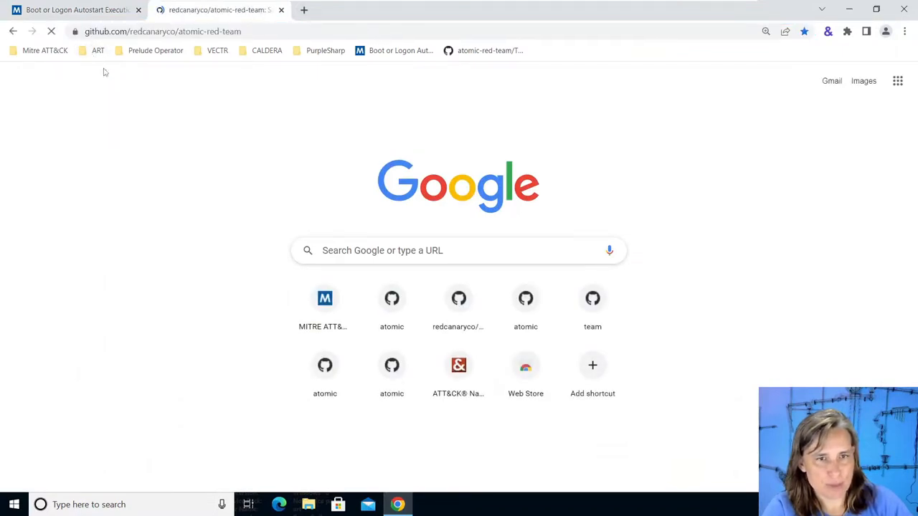
pyautogui.click(215, 10)
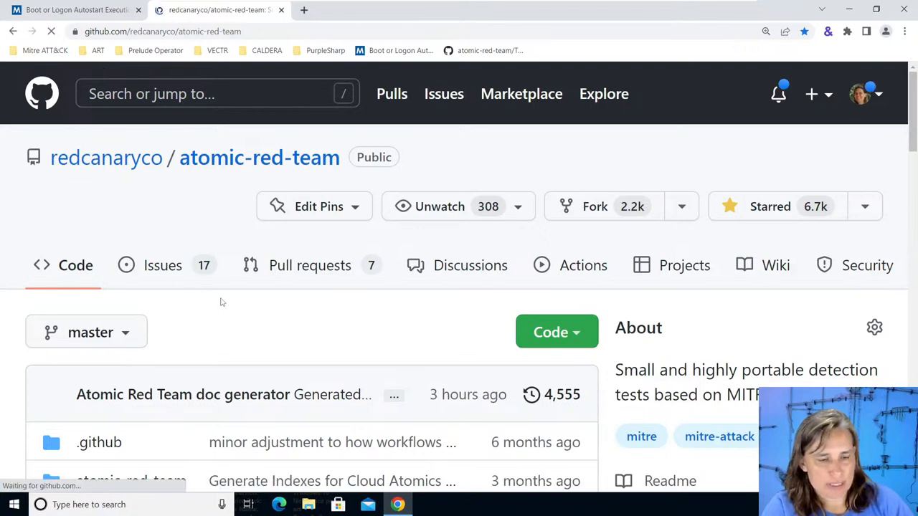
# Browse into the atomics folder and open the T1547.001 folder.
pyautogui.scroll(-3)
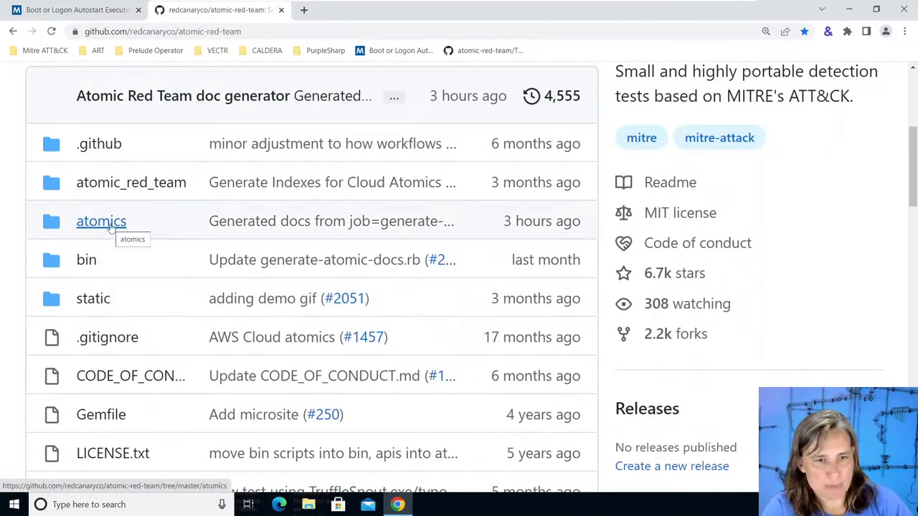
pyautogui.click(101, 221)
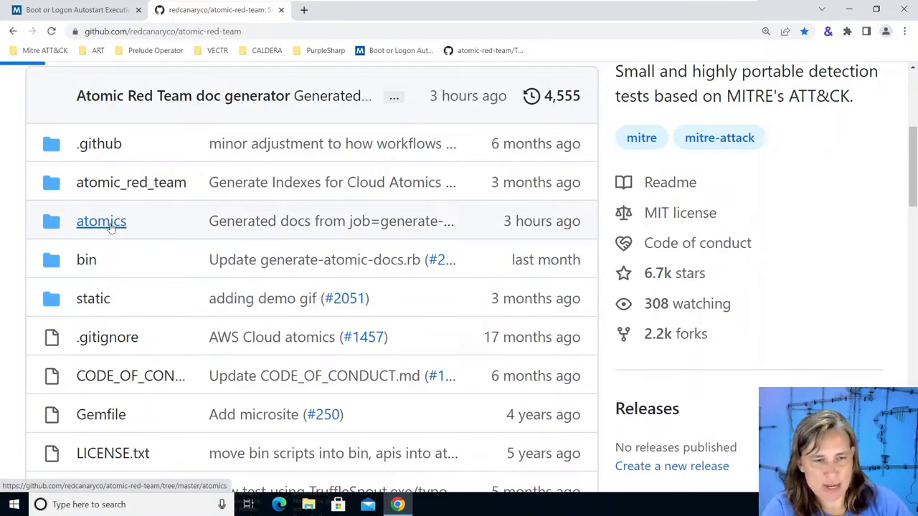
pyautogui.click(101, 221)
pyautogui.write('1547')
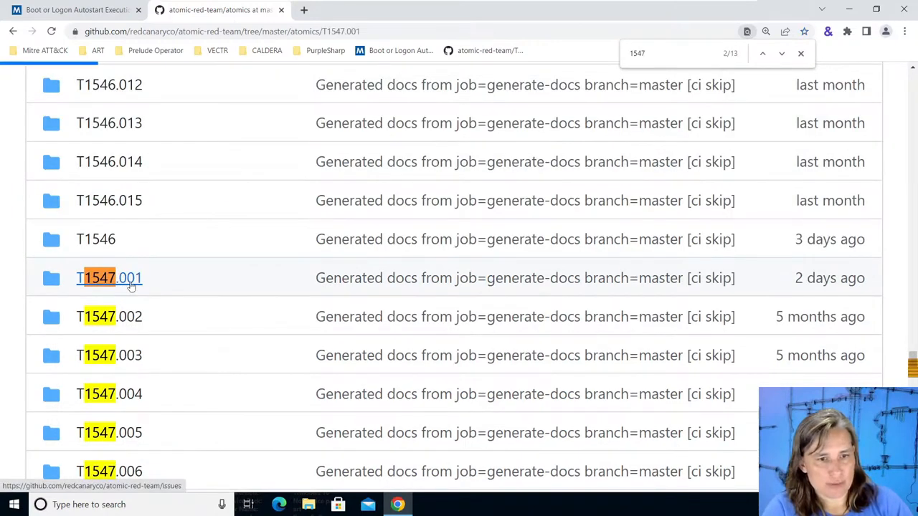
pyautogui.click(107, 278)
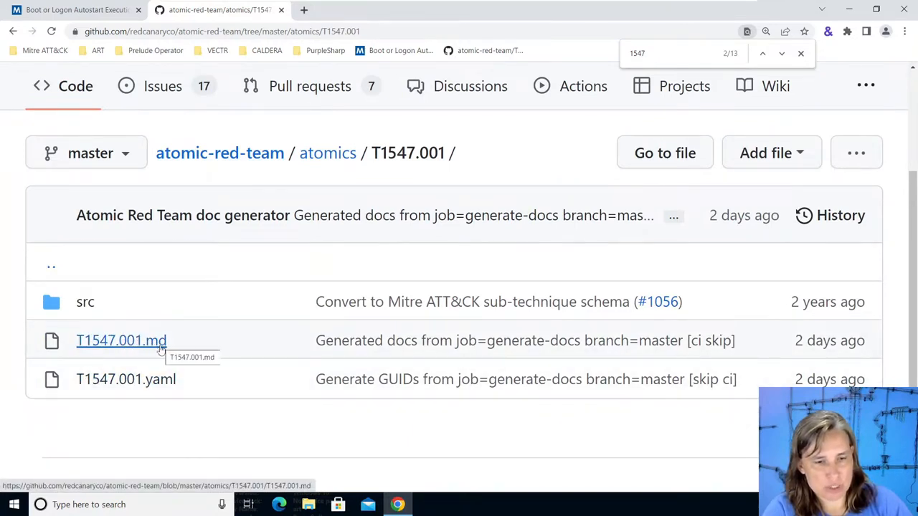
pyautogui.moveTo(159, 390)
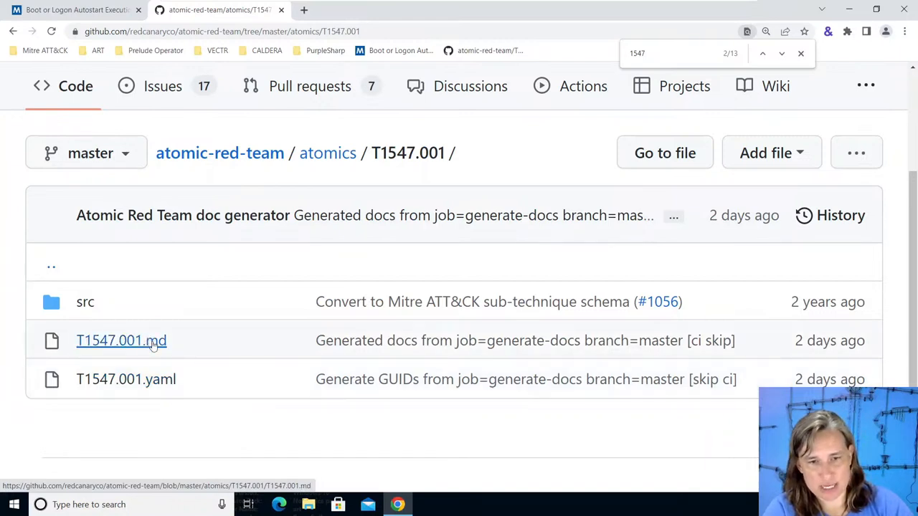
pyautogui.moveTo(155, 387)
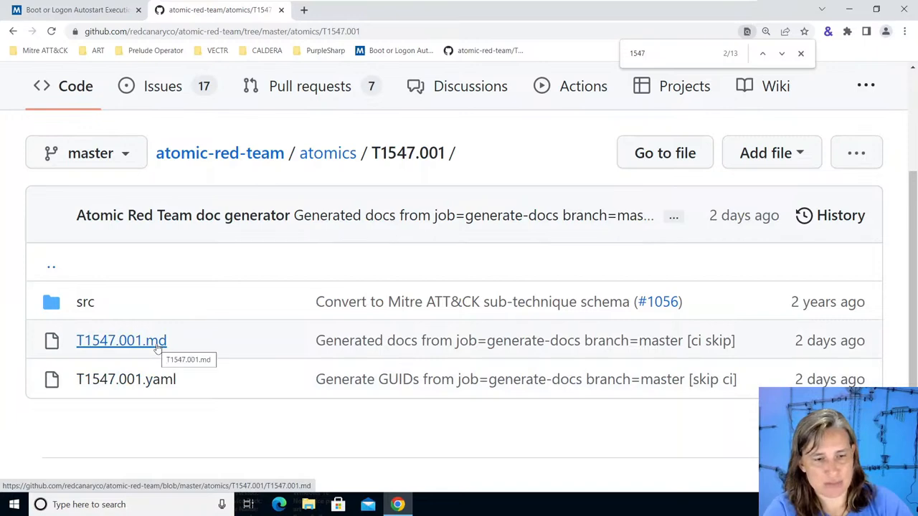
pyautogui.click(121, 341)
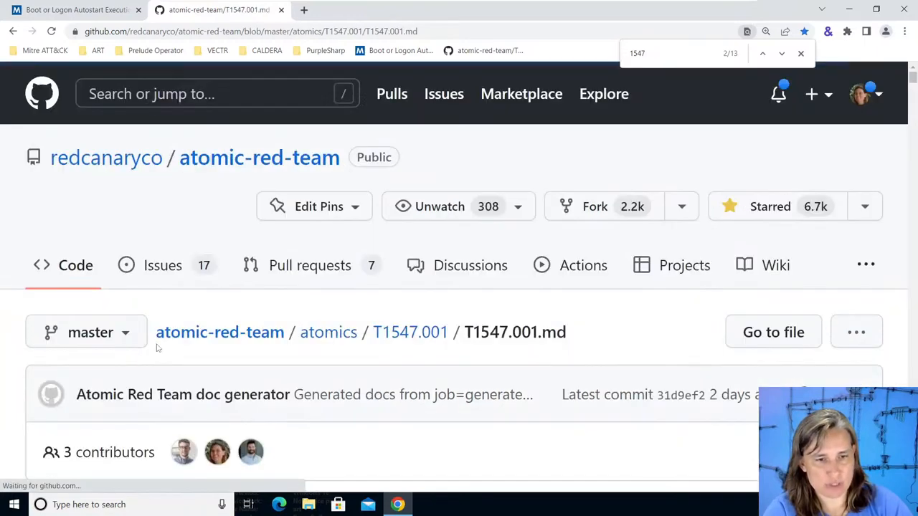
pyautogui.scroll(-3)
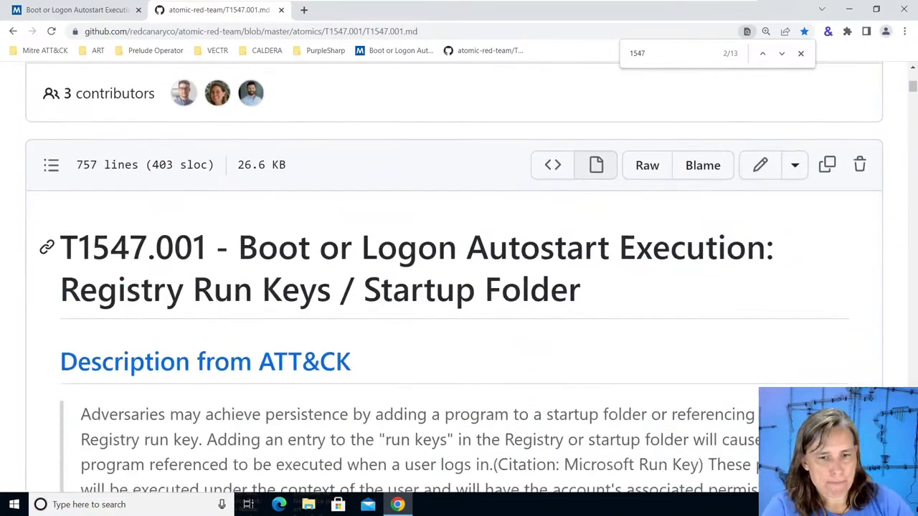
pyautogui.scroll(-3)
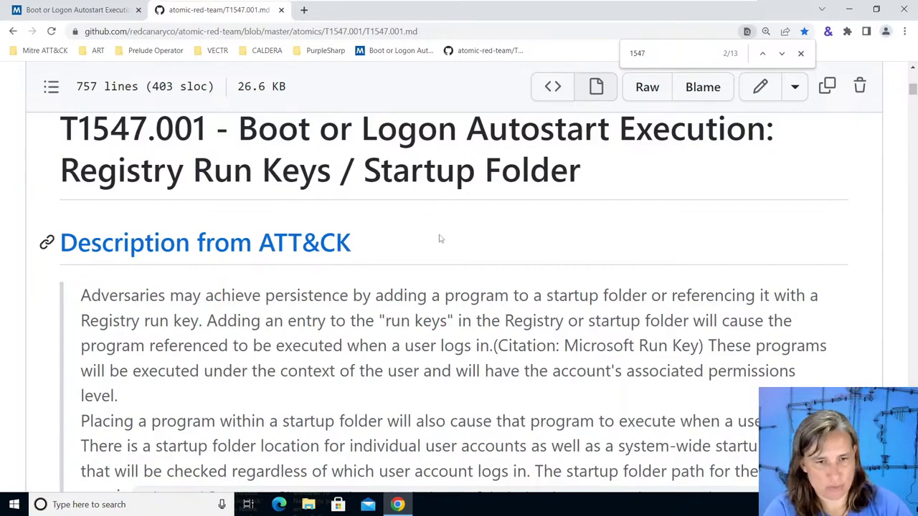
pyautogui.scroll(-3)
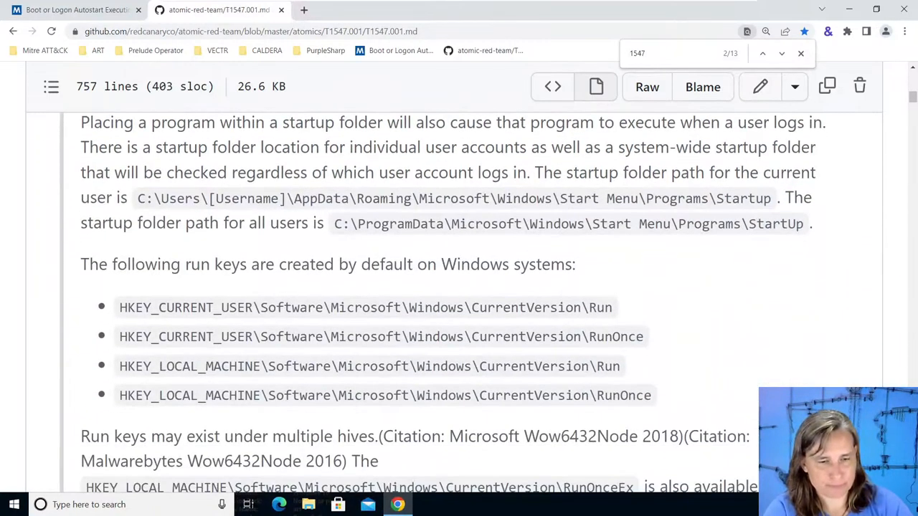
pyautogui.scroll(-3)
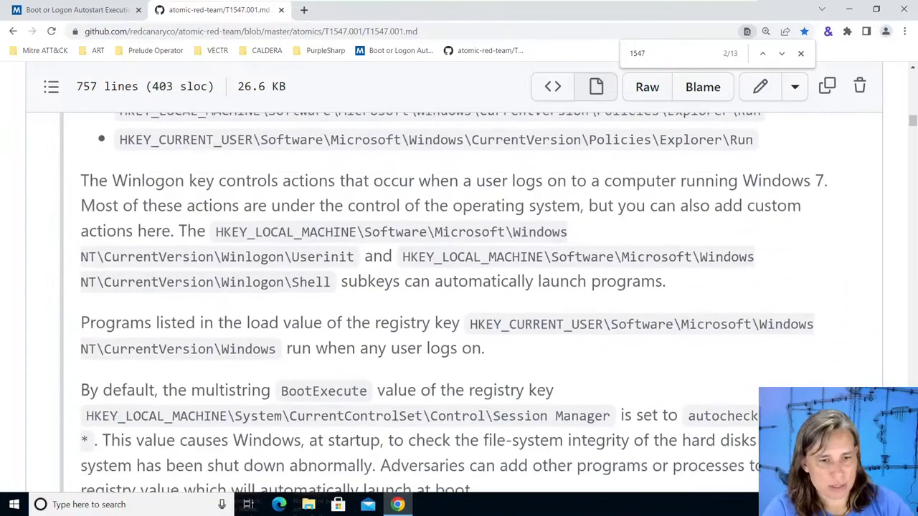
pyautogui.scroll(-3)
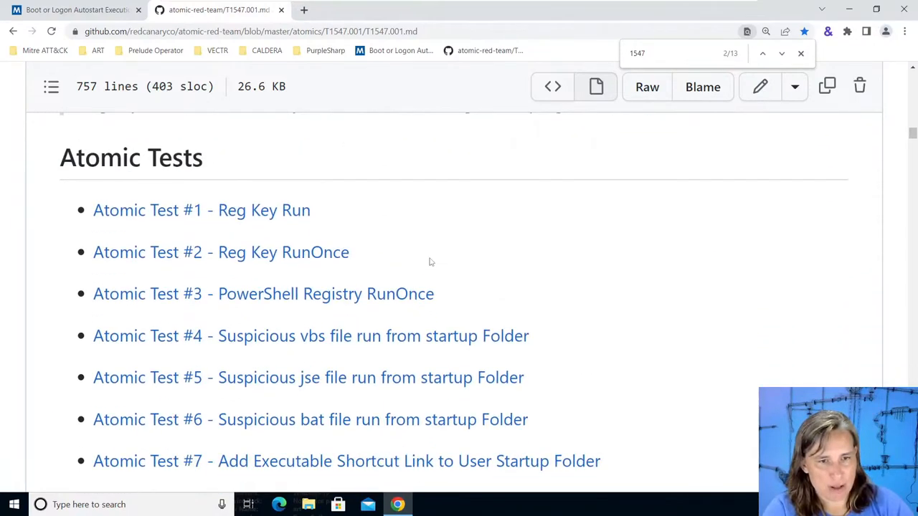
pyautogui.scroll(-3)
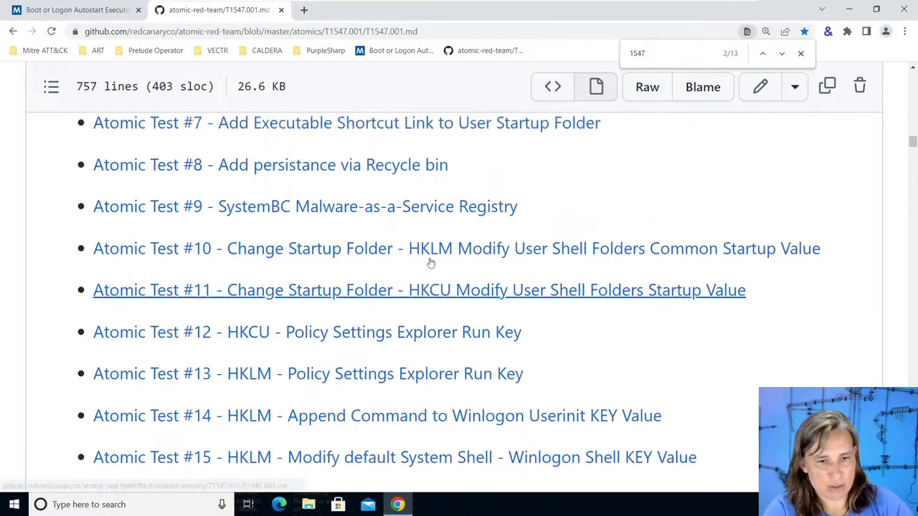
pyautogui.scroll(3)
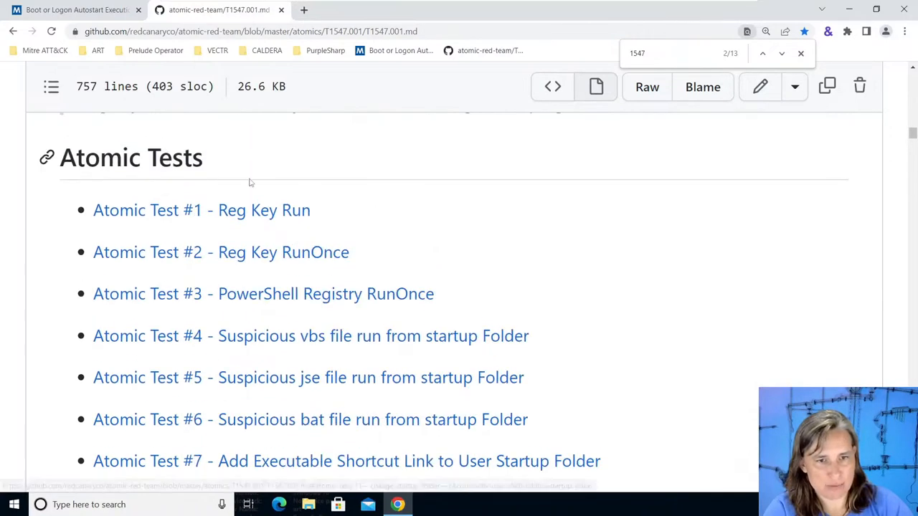
pyautogui.moveTo(263, 259)
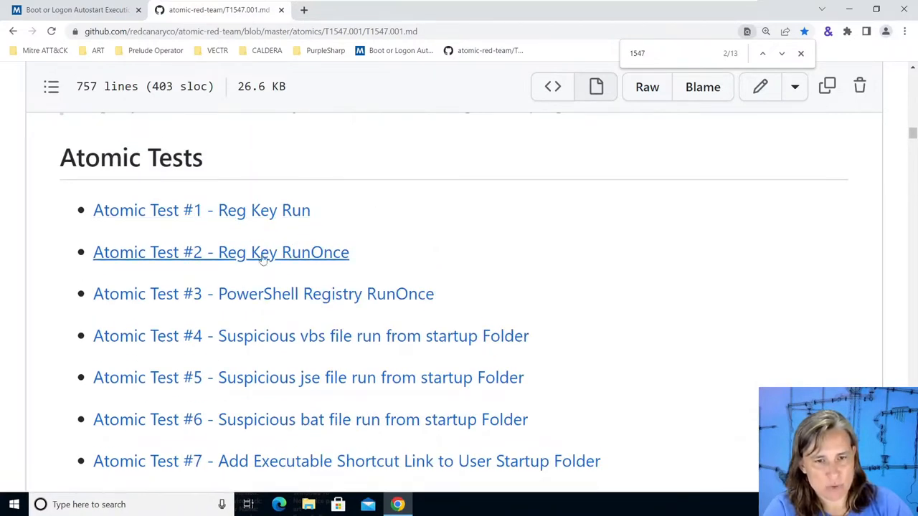
pyautogui.scroll(-3)
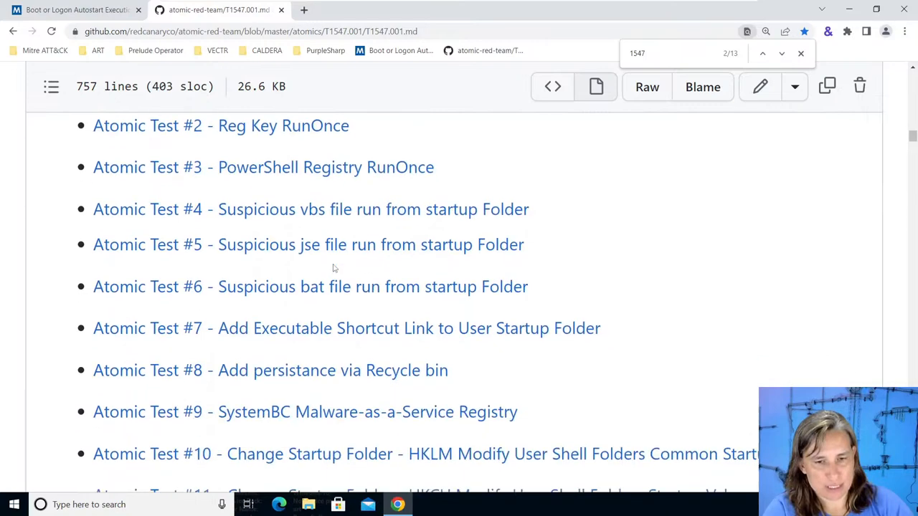
pyautogui.scroll(-3)
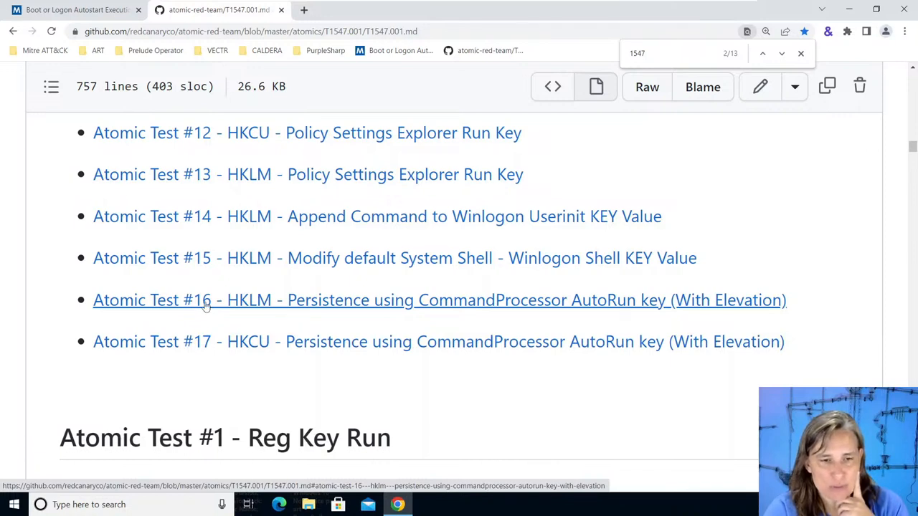
pyautogui.moveTo(264, 300)
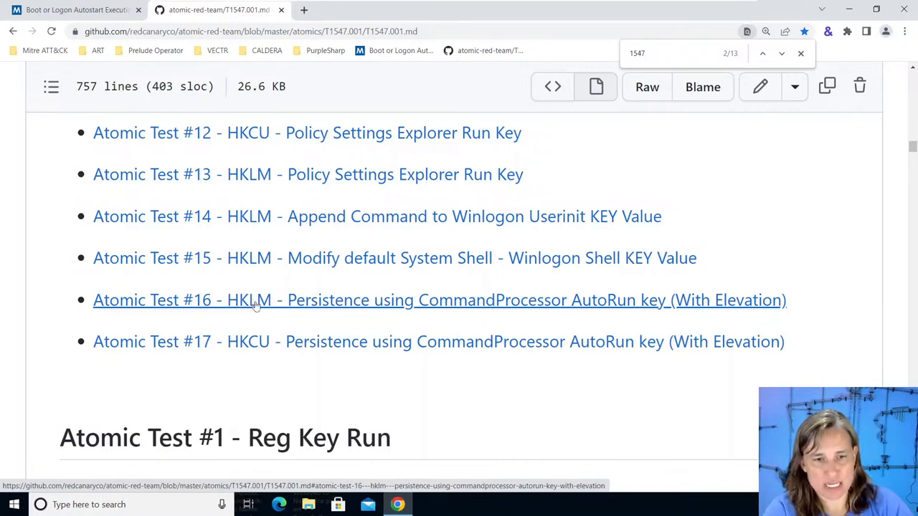
pyautogui.moveTo(265, 304)
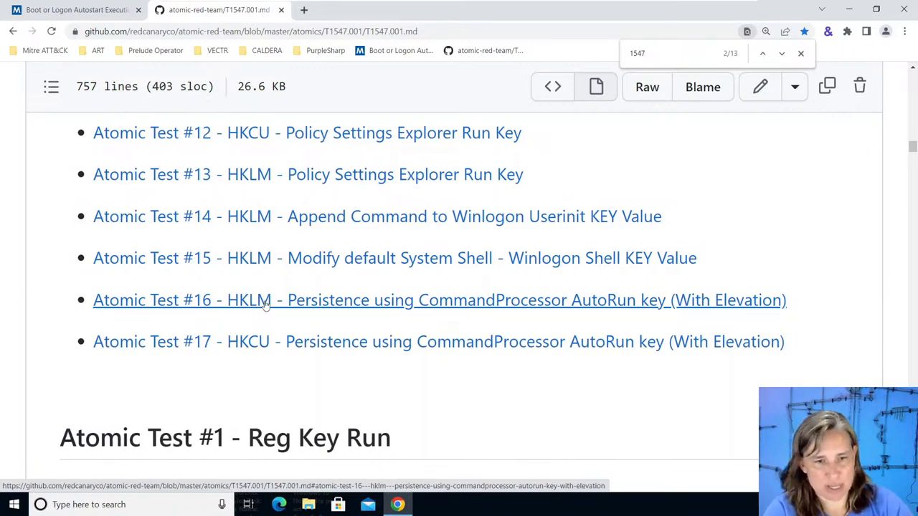
pyautogui.moveTo(246, 350)
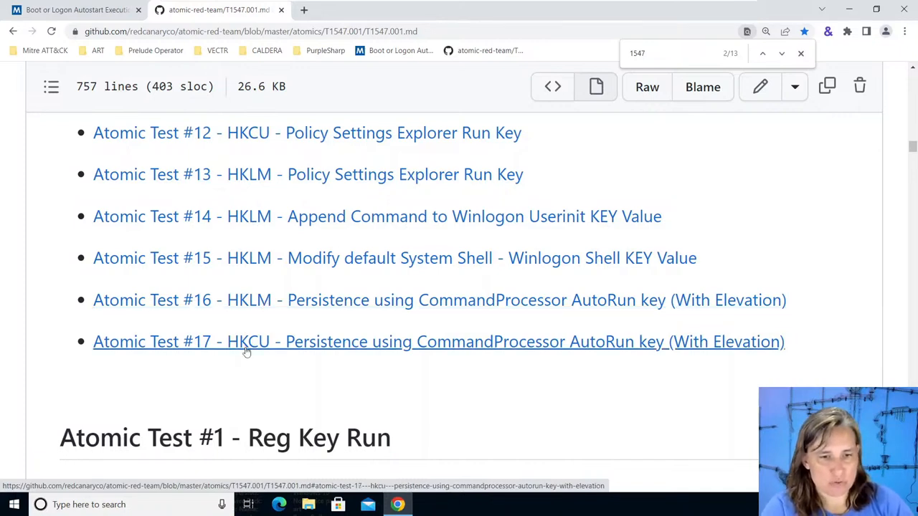
pyautogui.moveTo(267, 345)
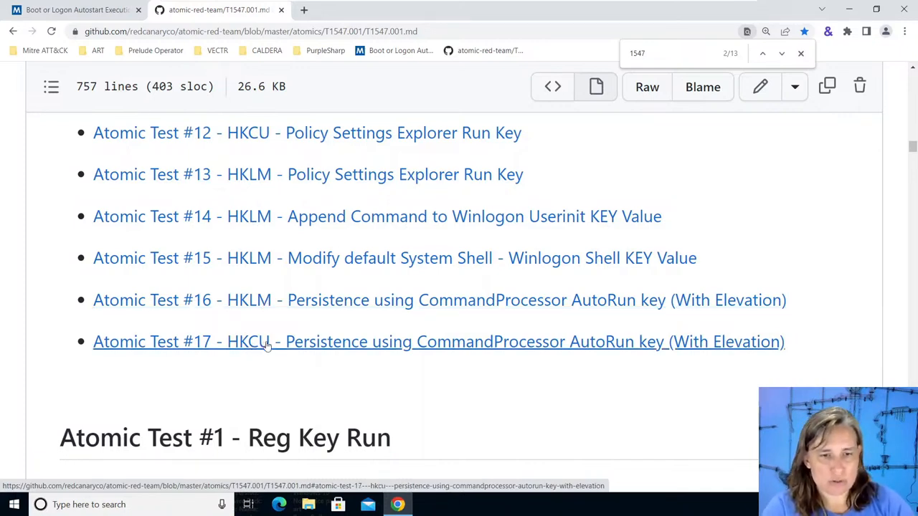
pyautogui.moveTo(251, 342)
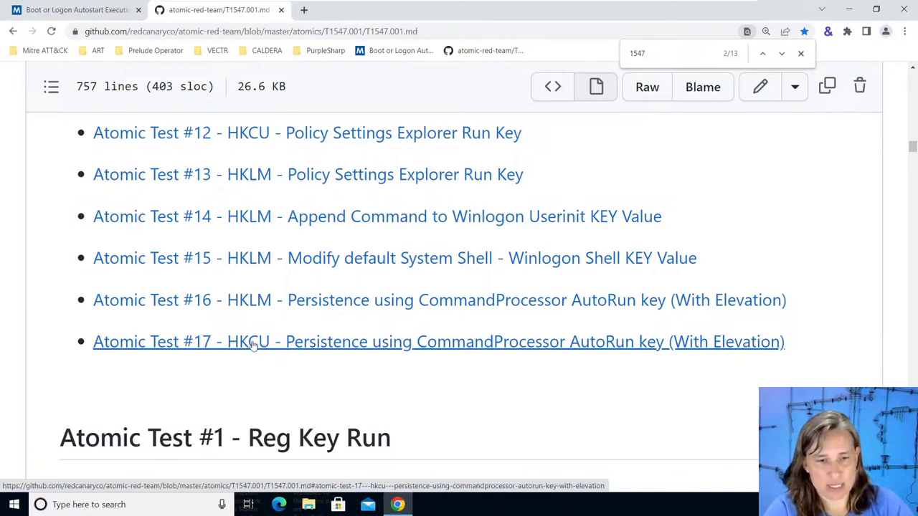
pyautogui.moveTo(251, 300)
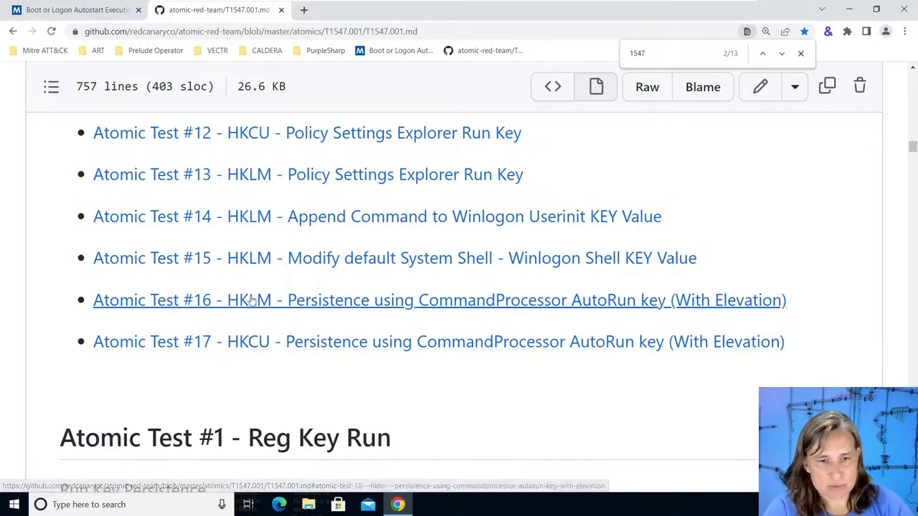
pyautogui.moveTo(255, 322)
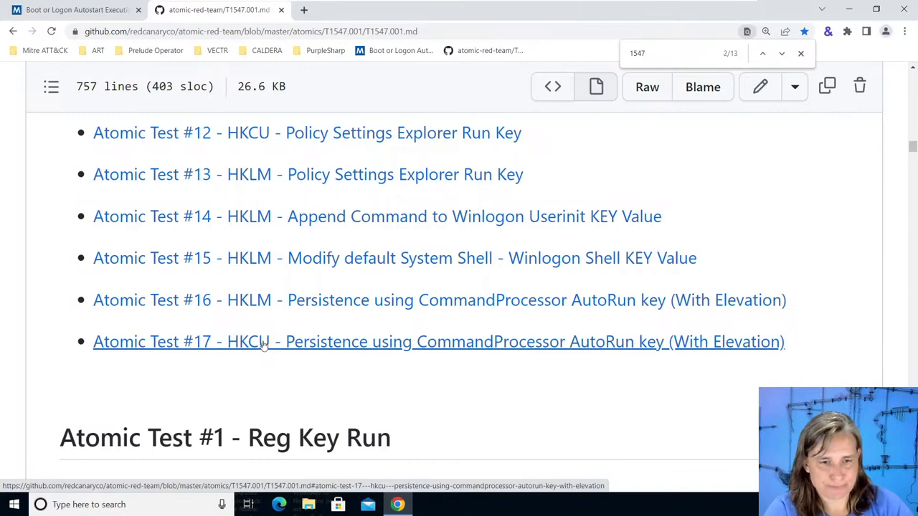
pyautogui.moveTo(247, 305)
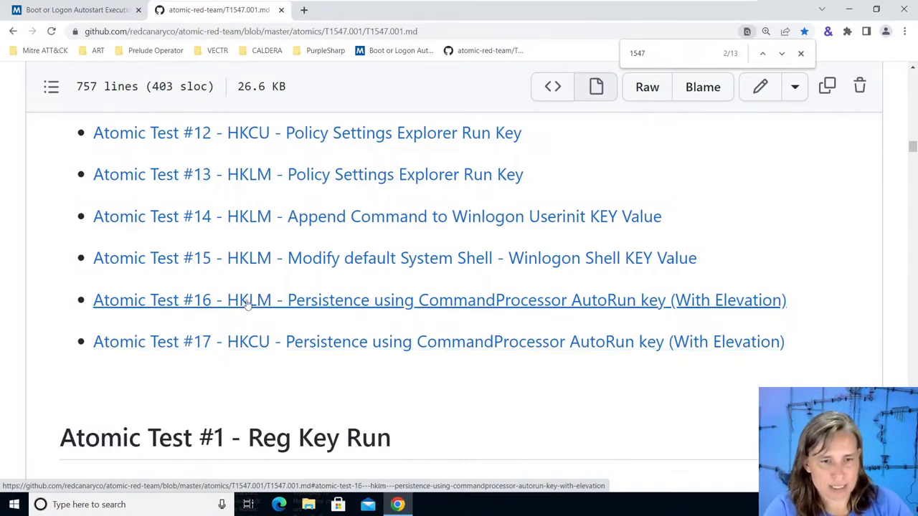
# Jump to Atomic Test #16, HKLM CommandProcessor AutoRun key persistence, from the table of contents.
pyautogui.click(249, 300)
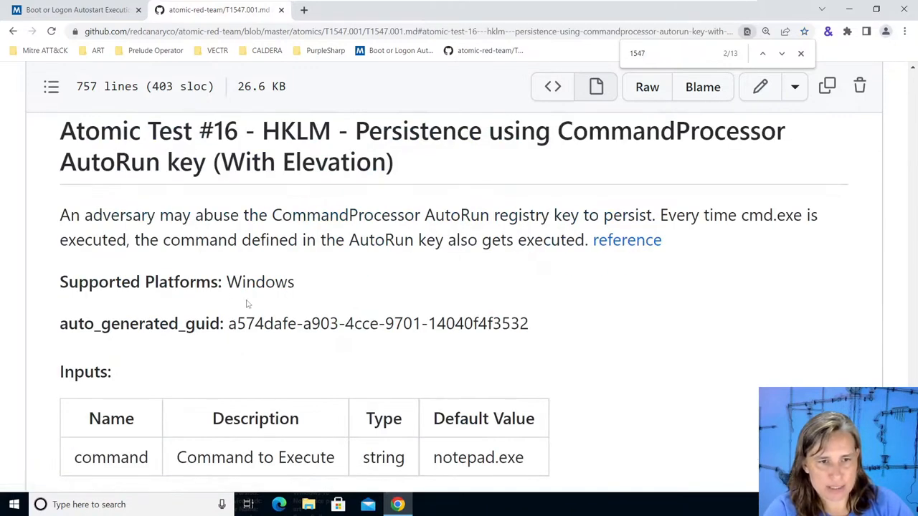
pyautogui.moveTo(617, 314)
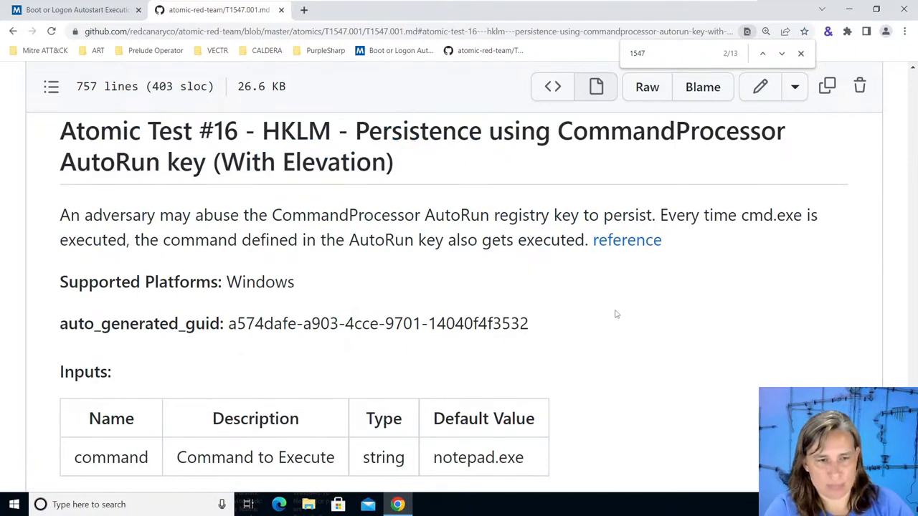
pyautogui.moveTo(597, 310)
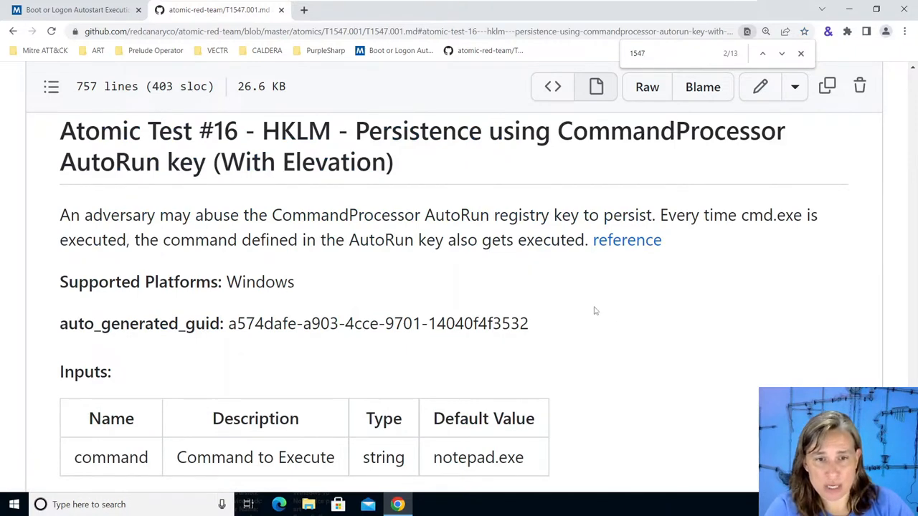
pyautogui.moveTo(591, 305)
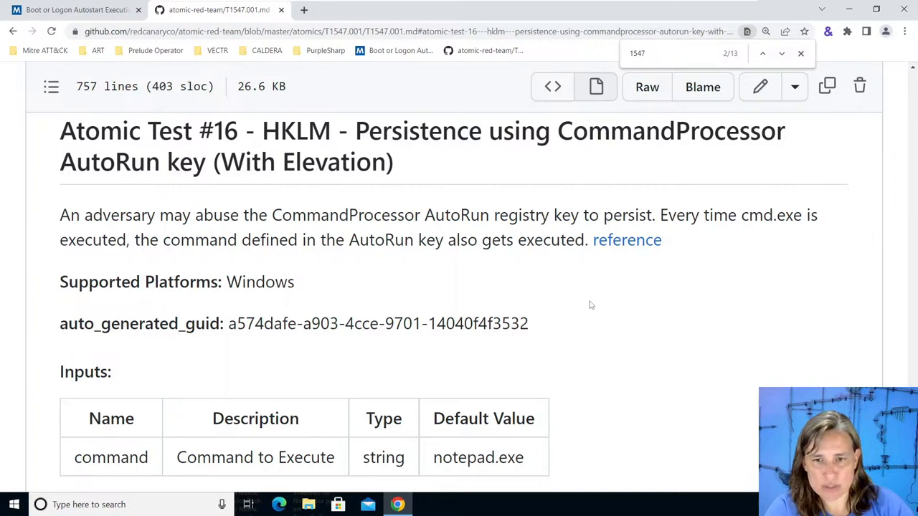
pyautogui.moveTo(687, 239)
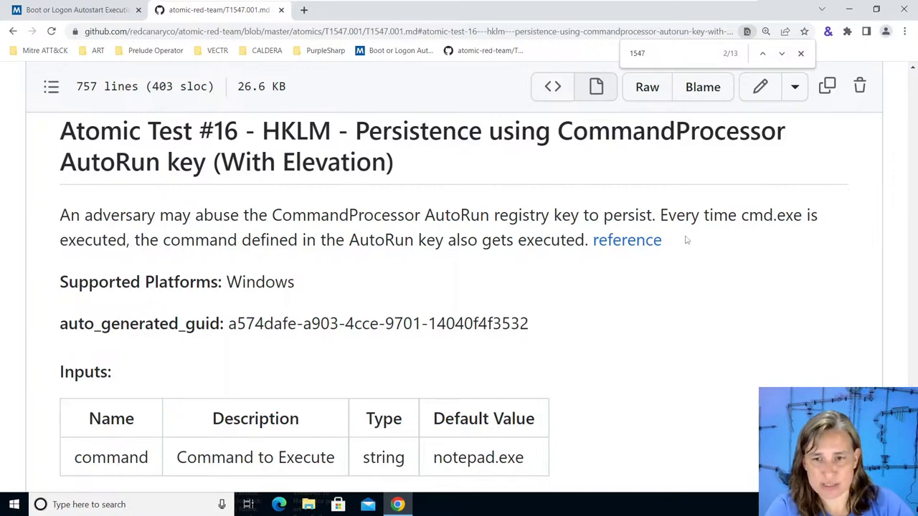
pyautogui.moveTo(633, 267)
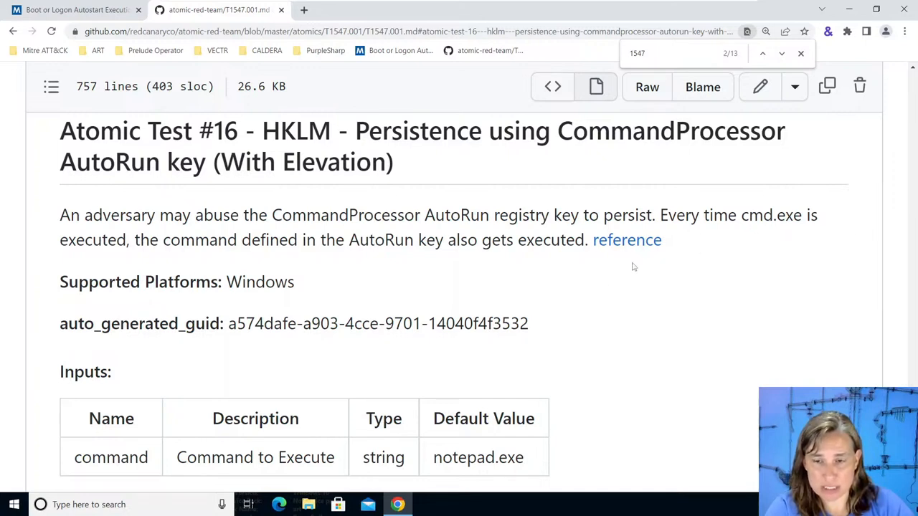
pyautogui.moveTo(617, 271)
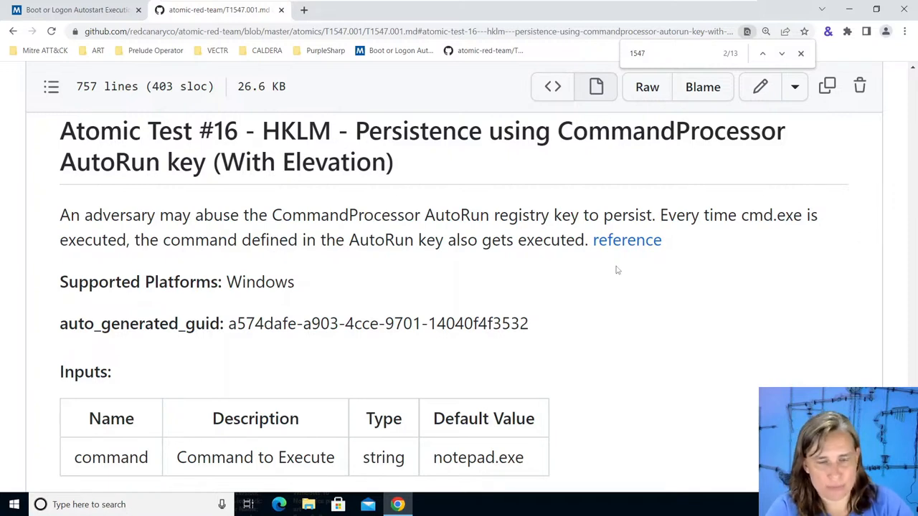
pyautogui.moveTo(591, 272)
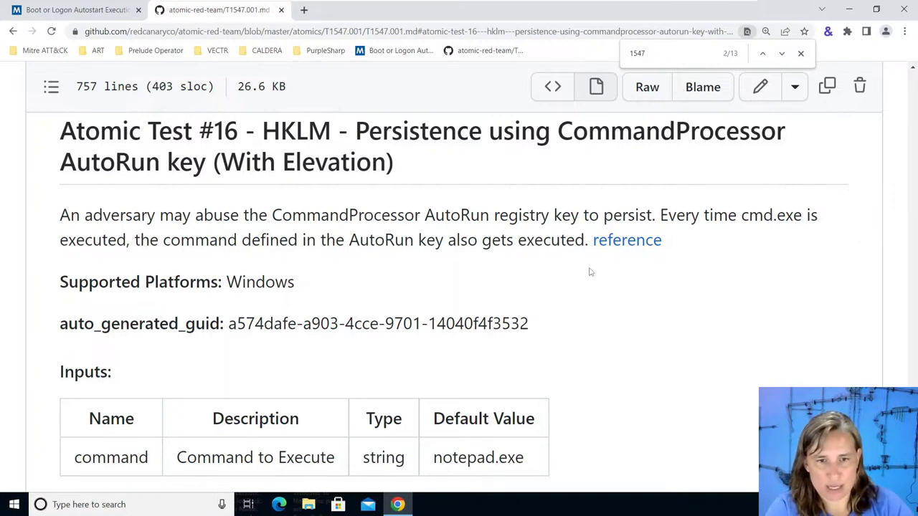
pyautogui.moveTo(575, 268)
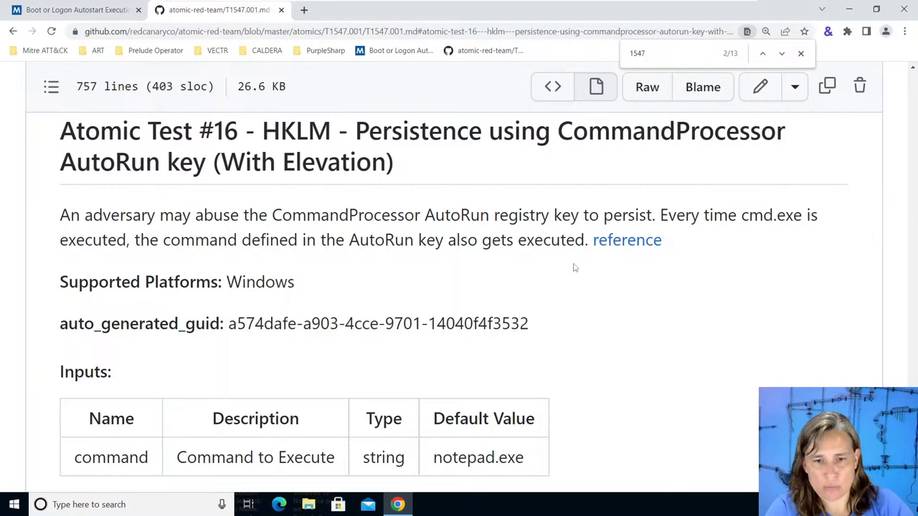
pyautogui.moveTo(625, 242)
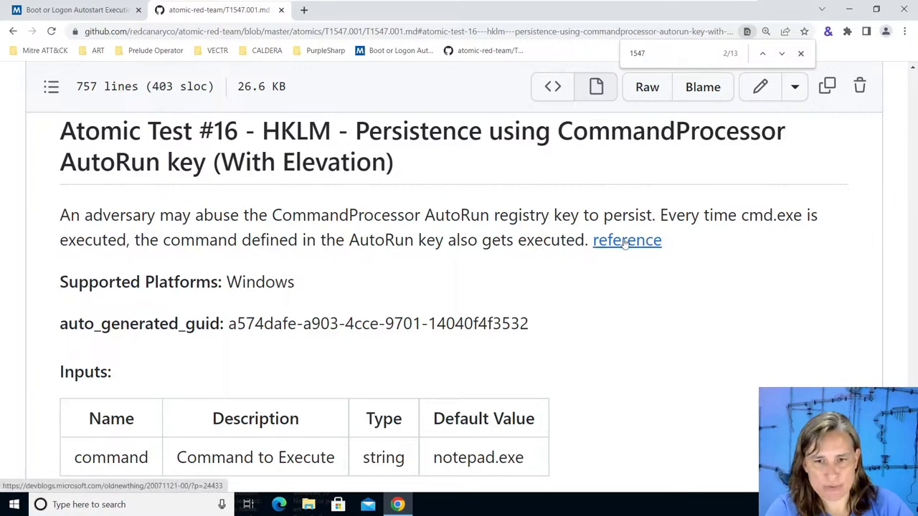
pyautogui.moveTo(587, 293)
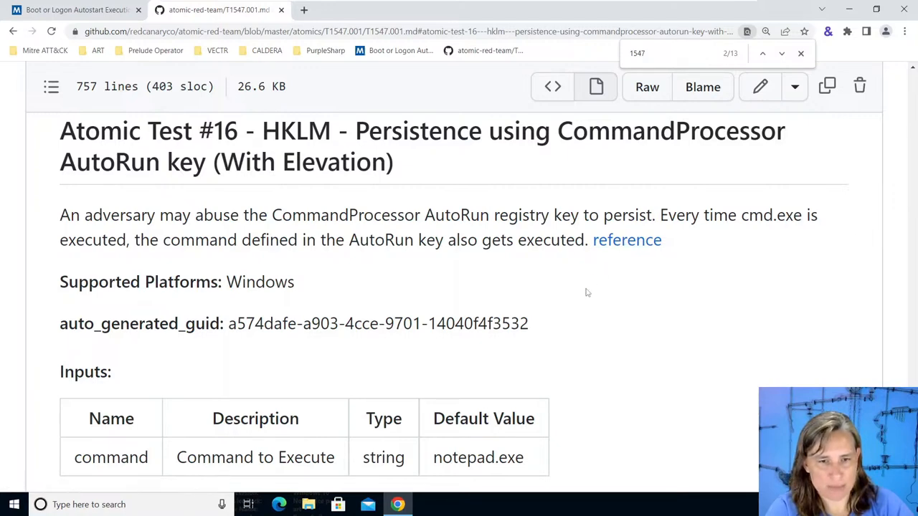
# Scroll to Test #16's attack commands, highlighting the notepad.exe default and #{command} placeholder.
pyautogui.scroll(-3)
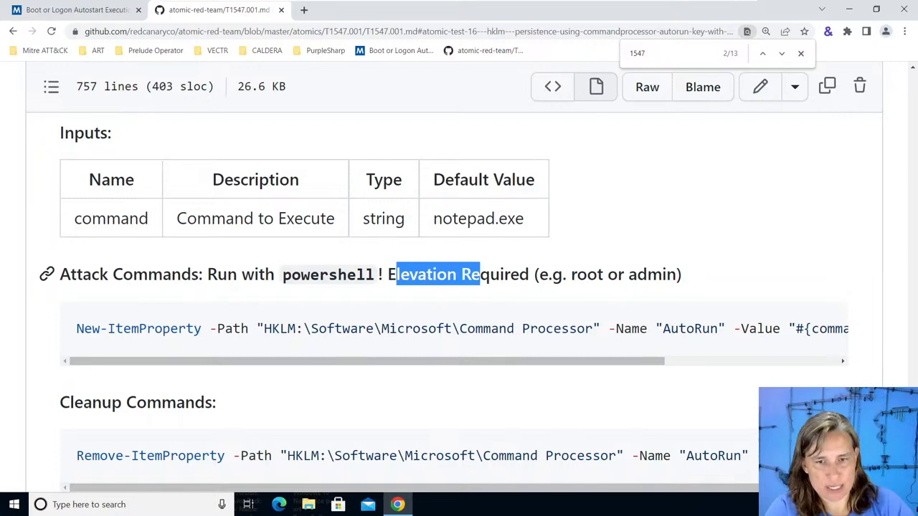
pyautogui.moveTo(320, 318)
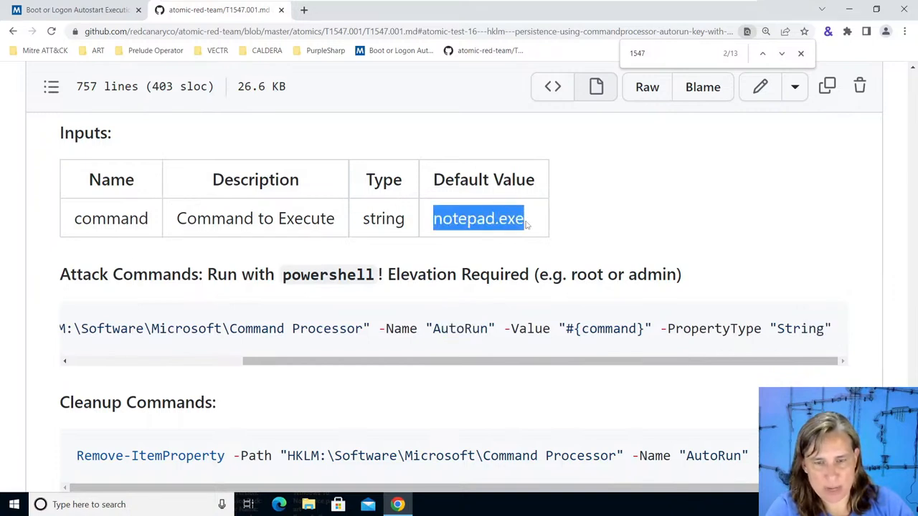
pyautogui.doubleClick(604, 329)
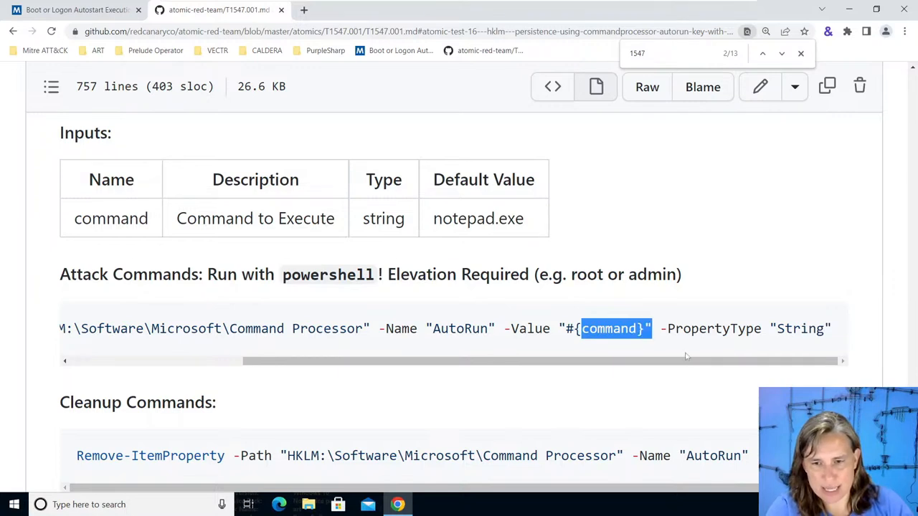
pyautogui.moveTo(685, 360); pyautogui.dragTo(550, 360)
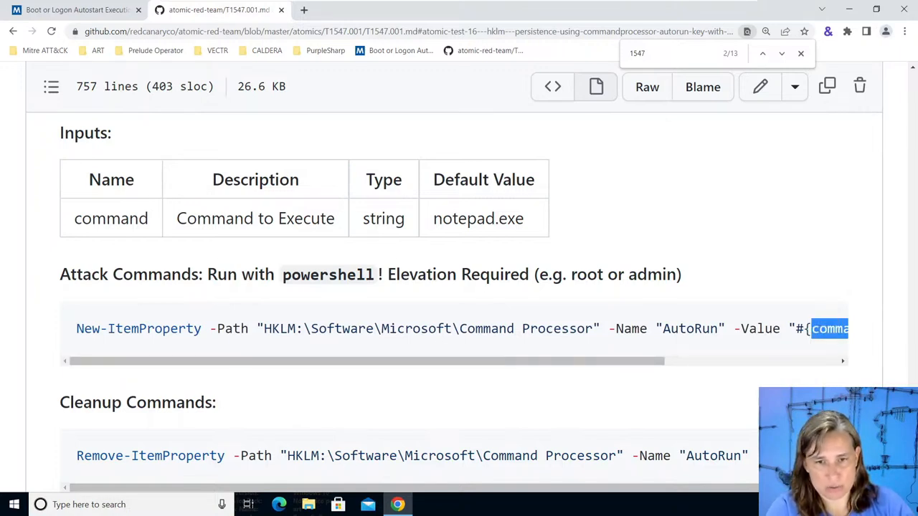
pyautogui.moveTo(496, 259)
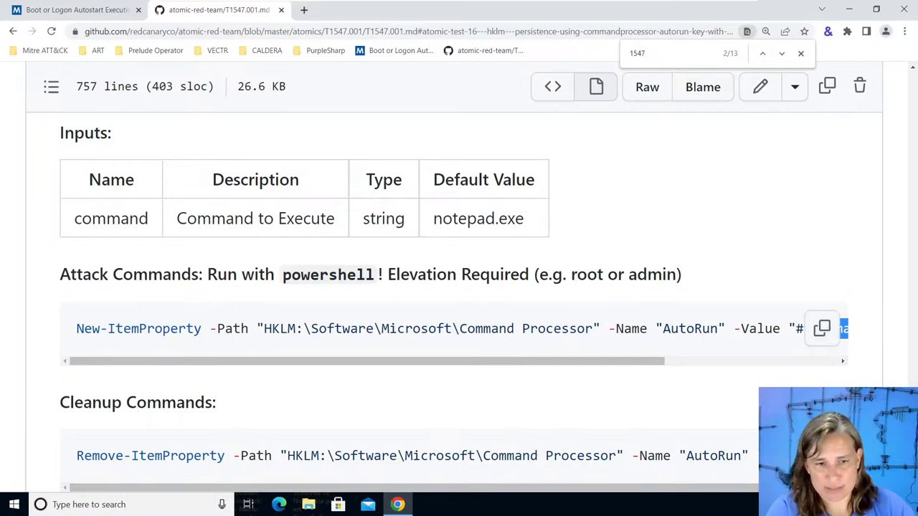
pyautogui.scroll(-3)
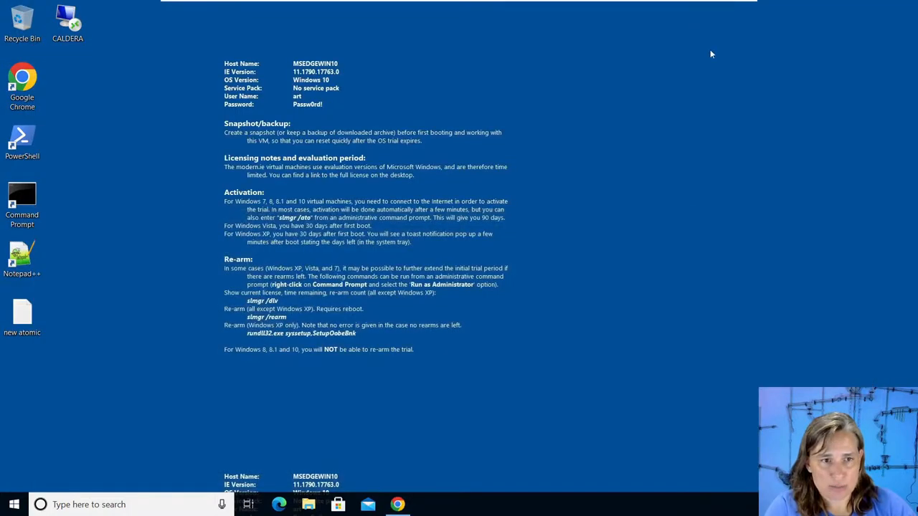
# Launch PowerShell as administrator and approve the UAC prompt.
pyautogui.rightClick(21, 140)
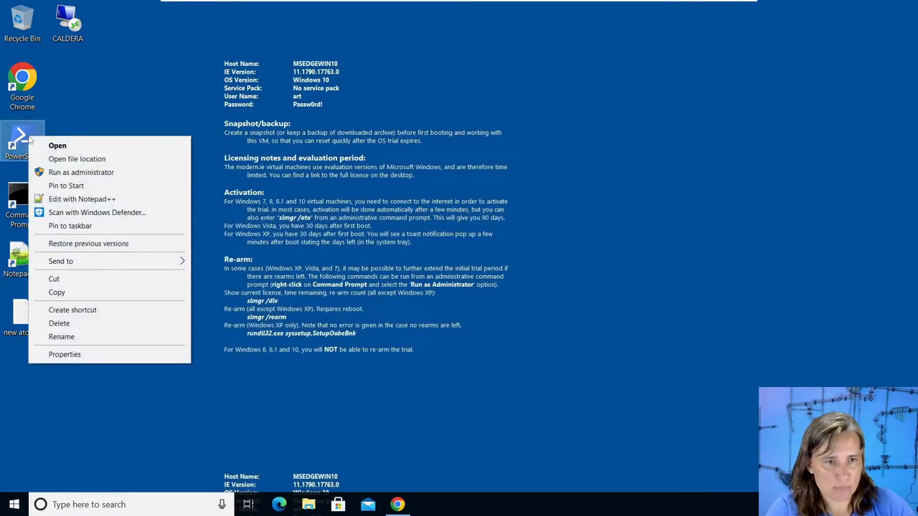
pyautogui.moveTo(81, 172)
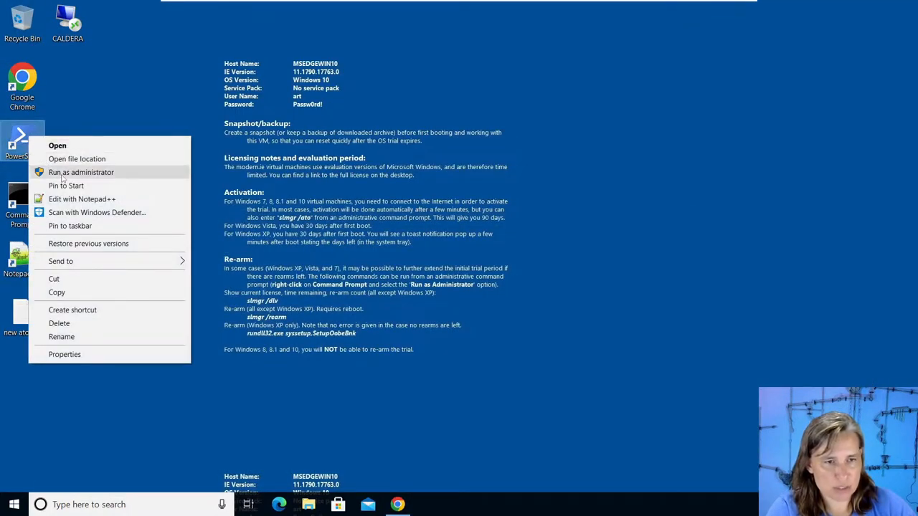
pyautogui.click(81, 172)
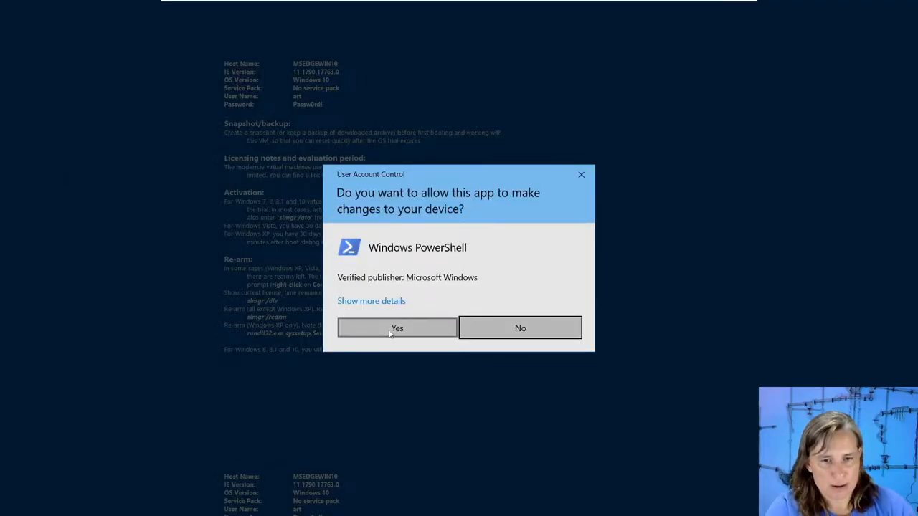
pyautogui.click(396, 328)
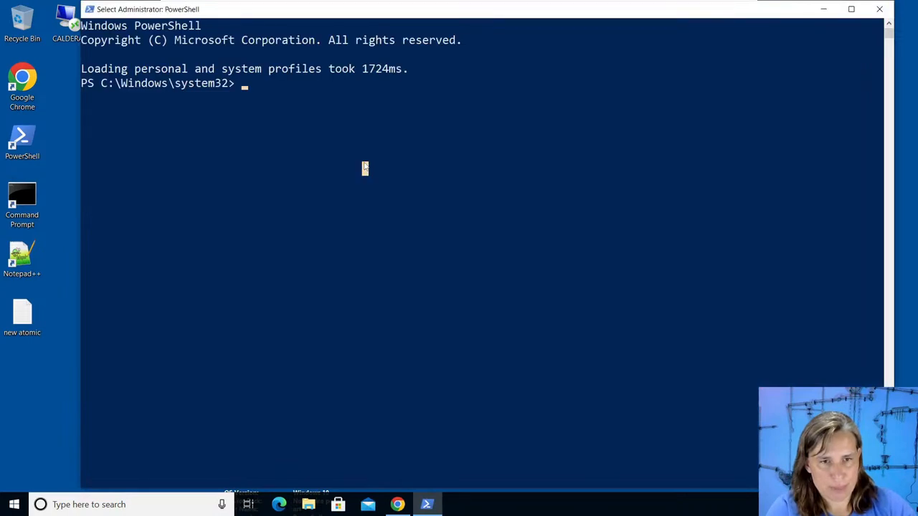
# Run Invoke-AtomicTest T1547.001 -ShowDetailsBrief to list all T1547.001 tests.
pyautogui.write('invoke-AtomicTest')
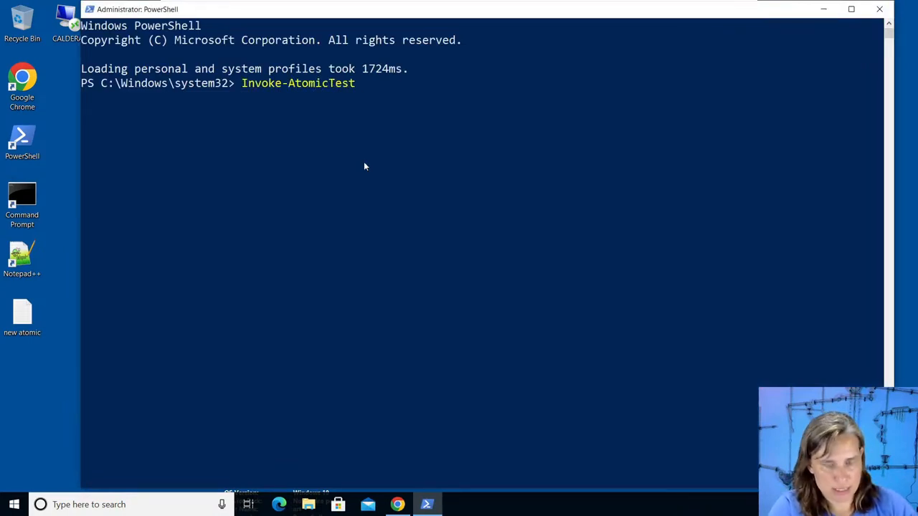
pyautogui.write('T1547')
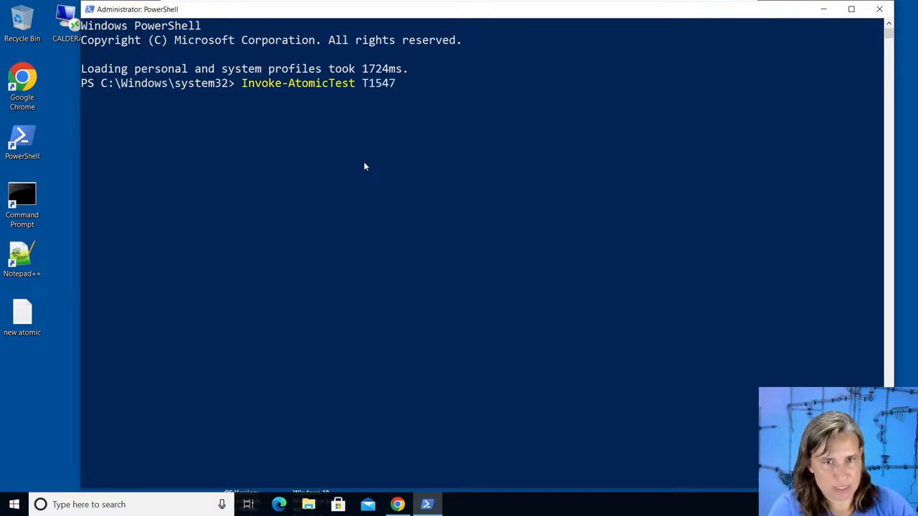
pyautogui.write('.001 -')
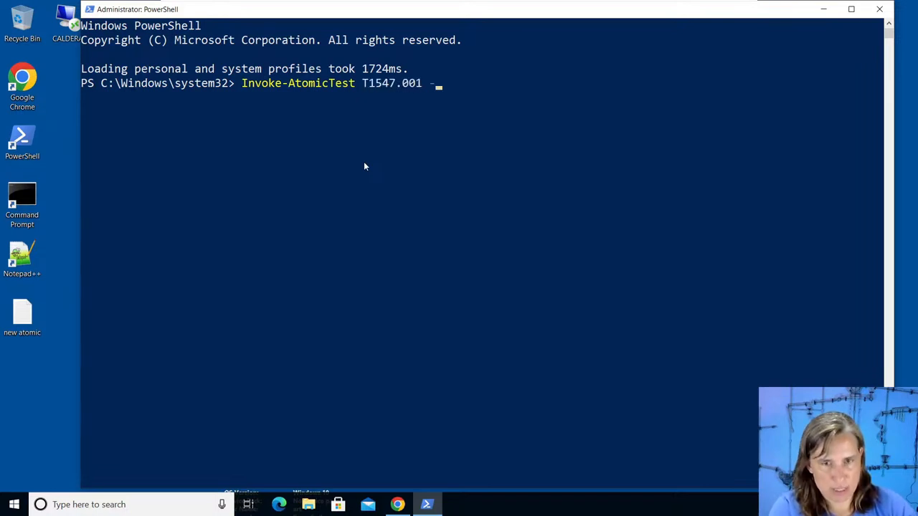
pyautogui.write('ShowDetailsBrief')
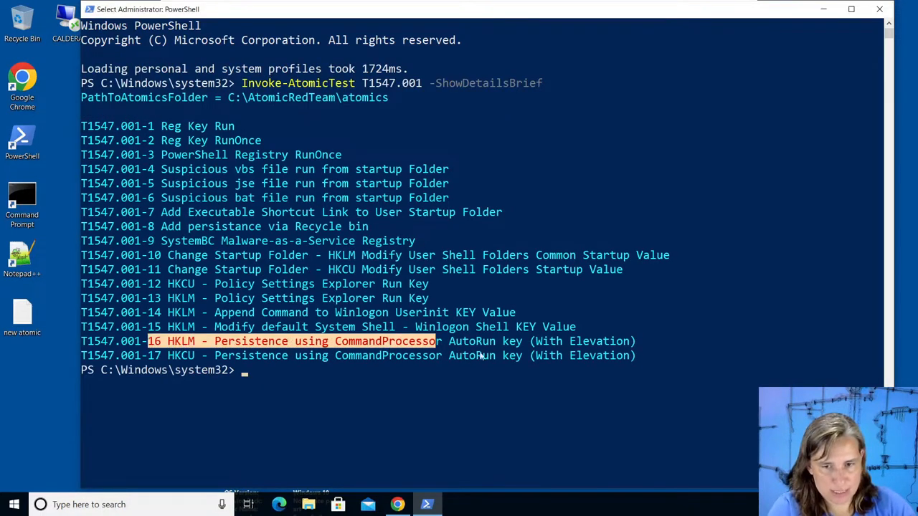
# Run Invoke-AtomicTest T1547.001-16 -ShowDetails and highlight parts of its attack command.
pyautogui.moveTo(437, 341); pyautogui.dragTo(609, 356)
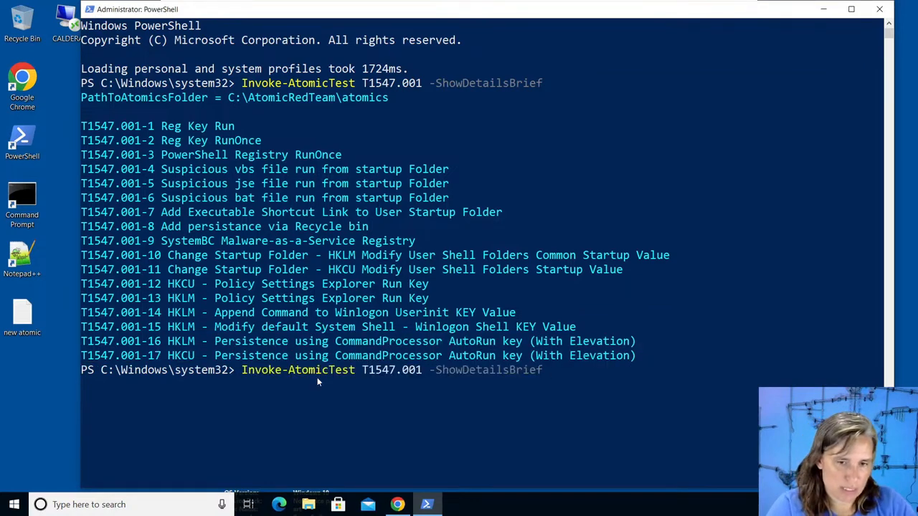
pyautogui.press('BackSpace')
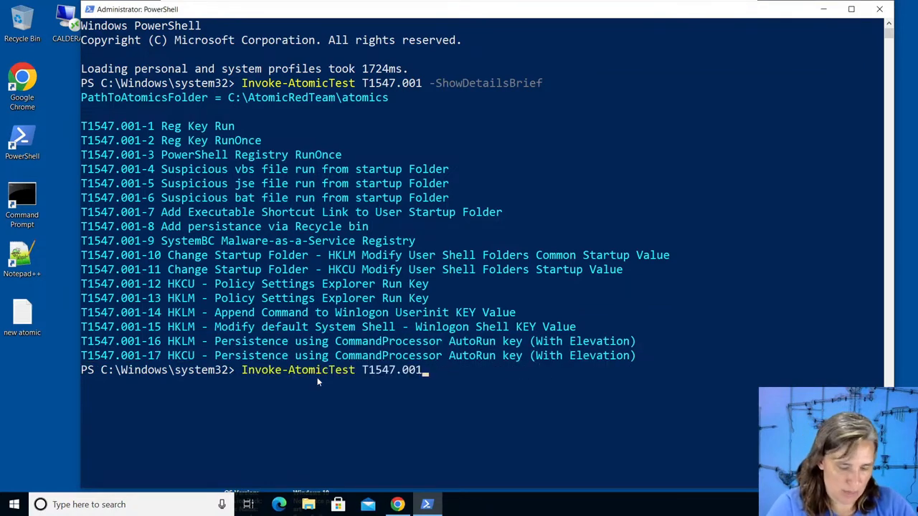
pyautogui.write('-1')
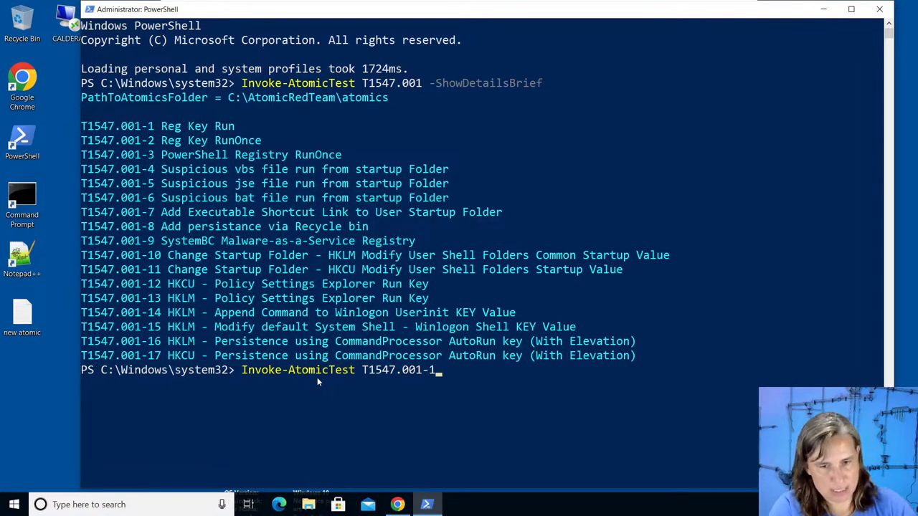
pyautogui.write('6')
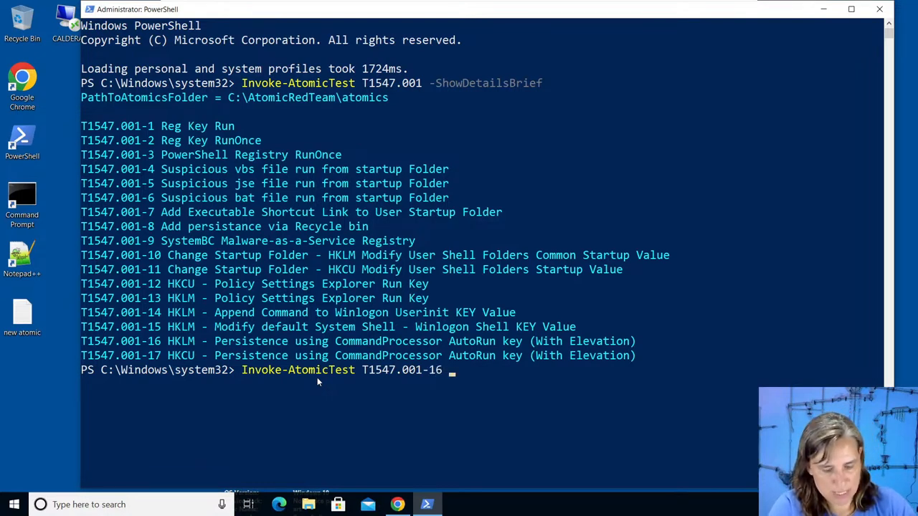
pyautogui.write('-ShowDetails')
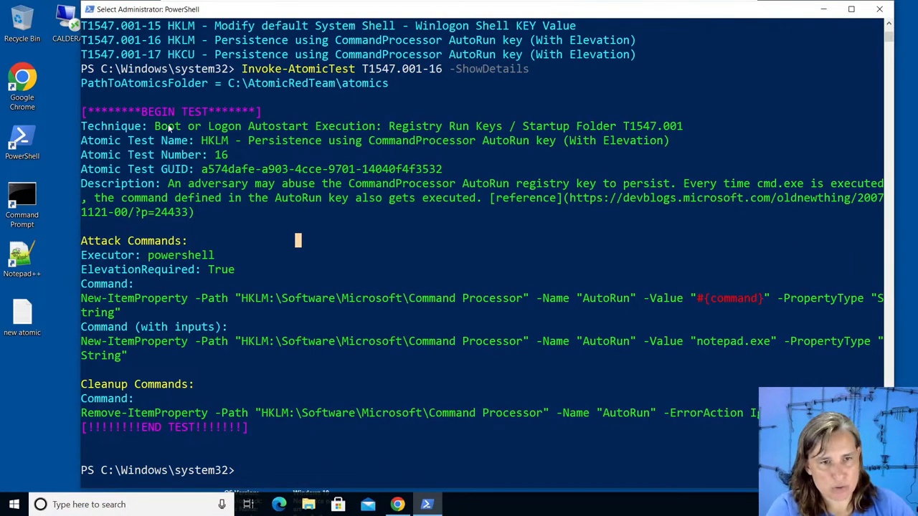
pyautogui.doubleClick(200, 184)
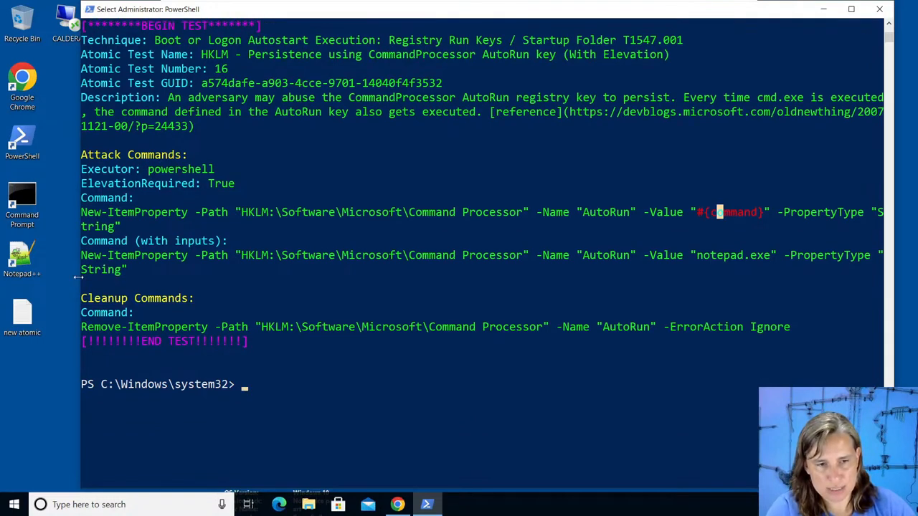
pyautogui.doubleClick(172, 241)
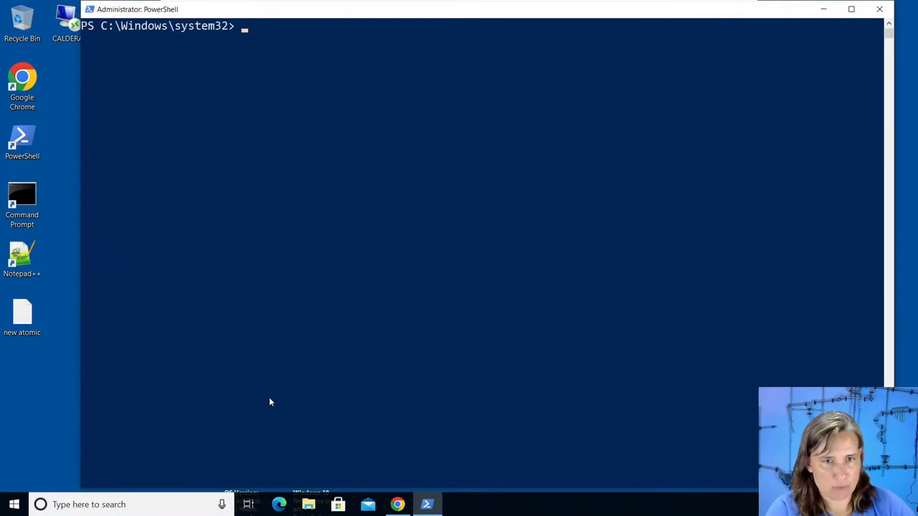
# Enter Invoke-AtomicTest T1547.001-16 and strip off the -ShowDetails option.
pyautogui.write('Invoke-AtomicTest T1547.001-16 -ShowDetails')
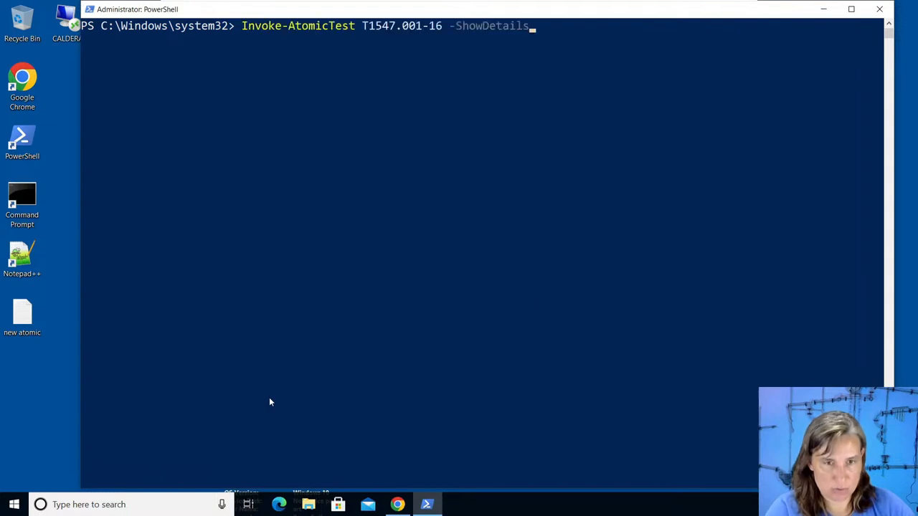
pyautogui.press('BackSpace')
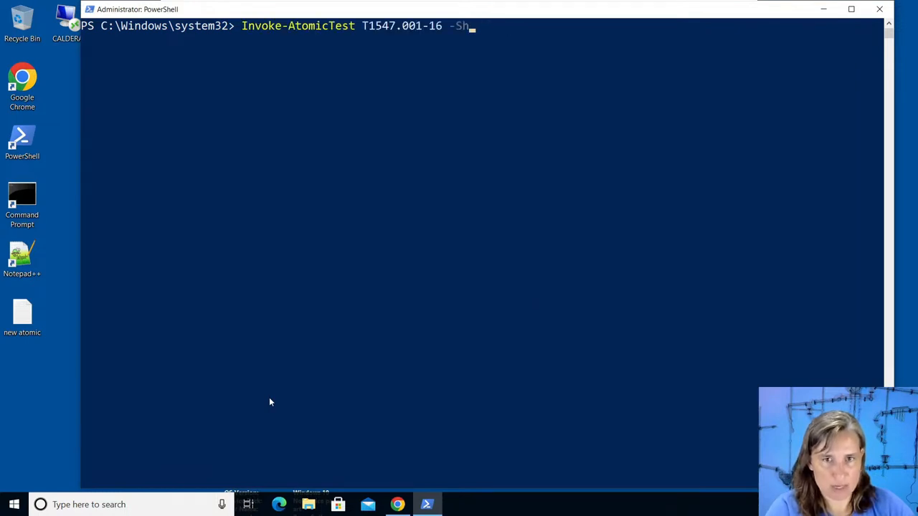
pyautogui.press('Backspace')
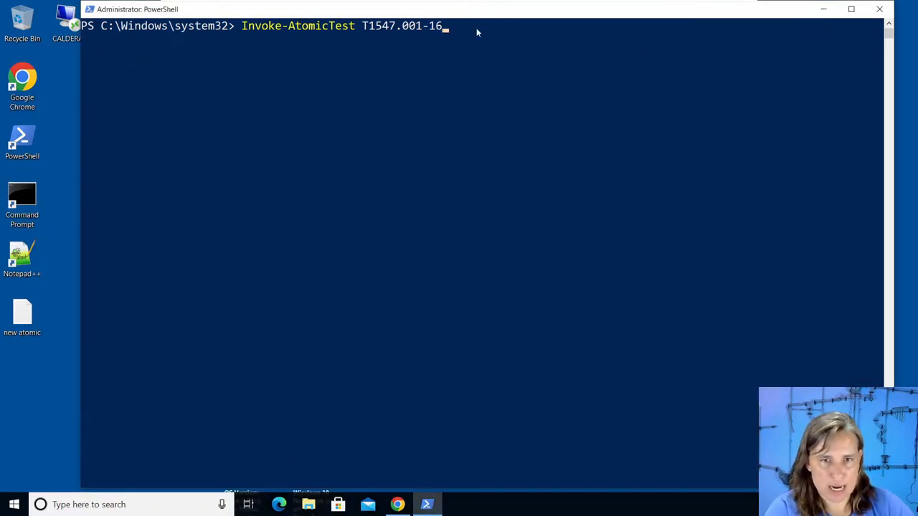
pyautogui.moveTo(468, 36)
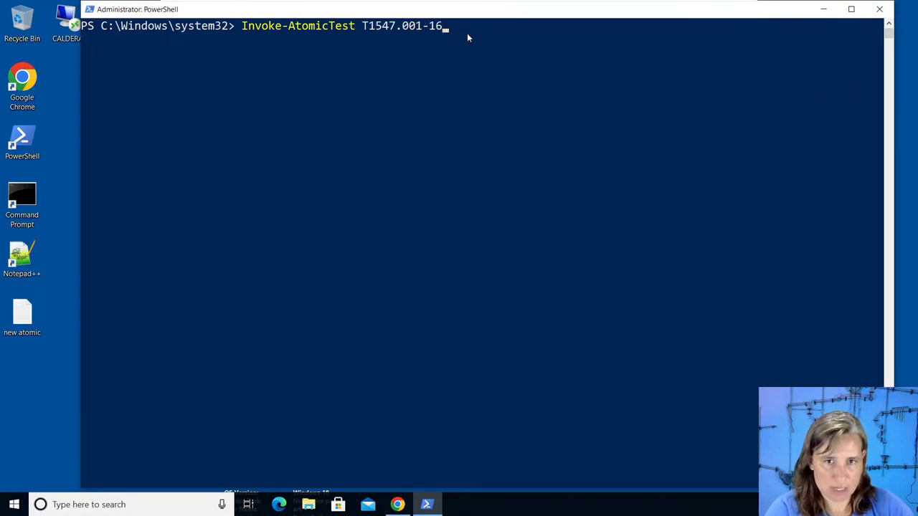
# Run test T1547.001-16, then close the Notepad auto-launched by the new Command Prompt.
pyautogui.press('enter')
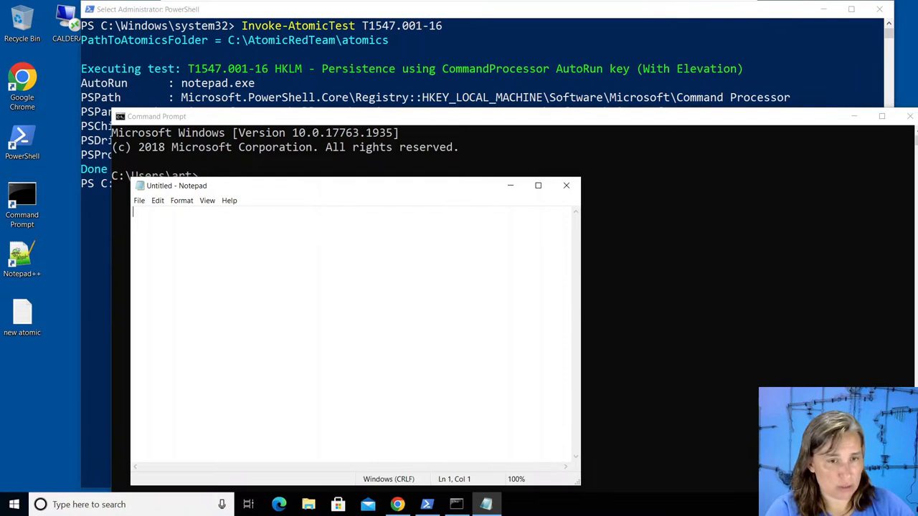
pyautogui.moveTo(218, 177)
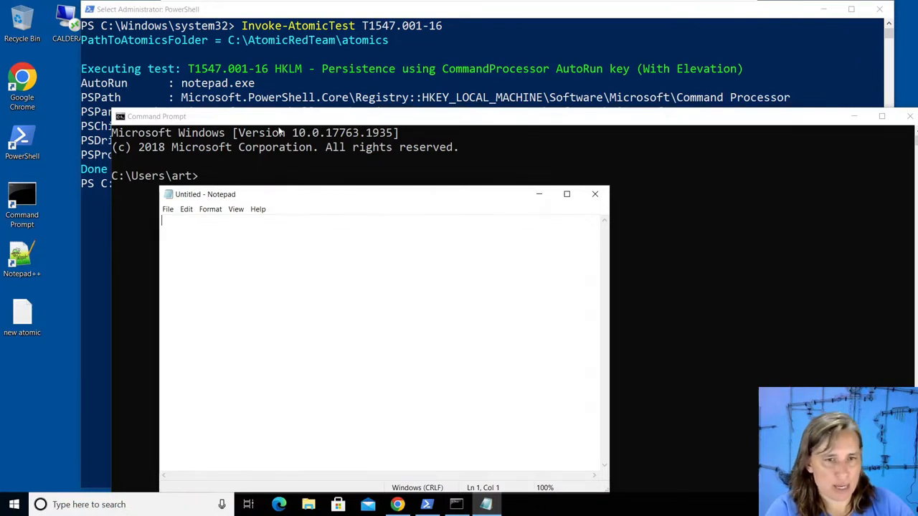
pyautogui.click(595, 194)
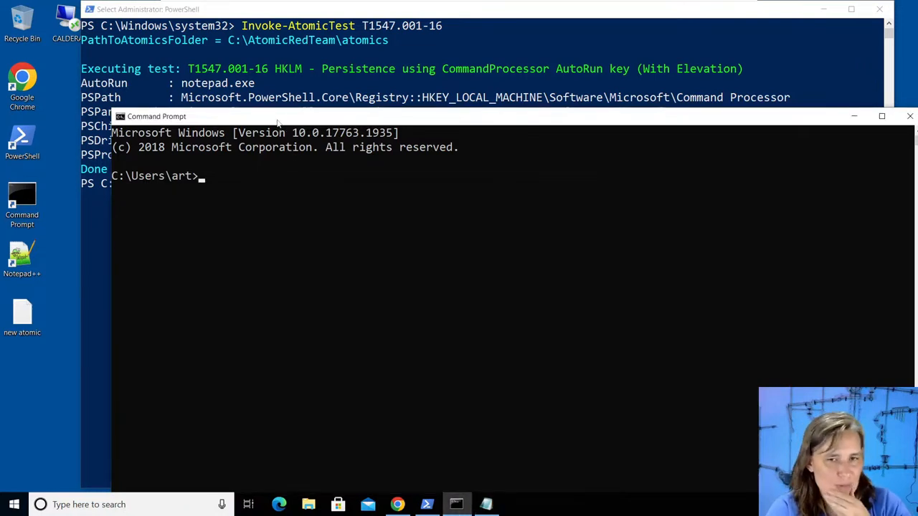
pyautogui.moveTo(285, 141)
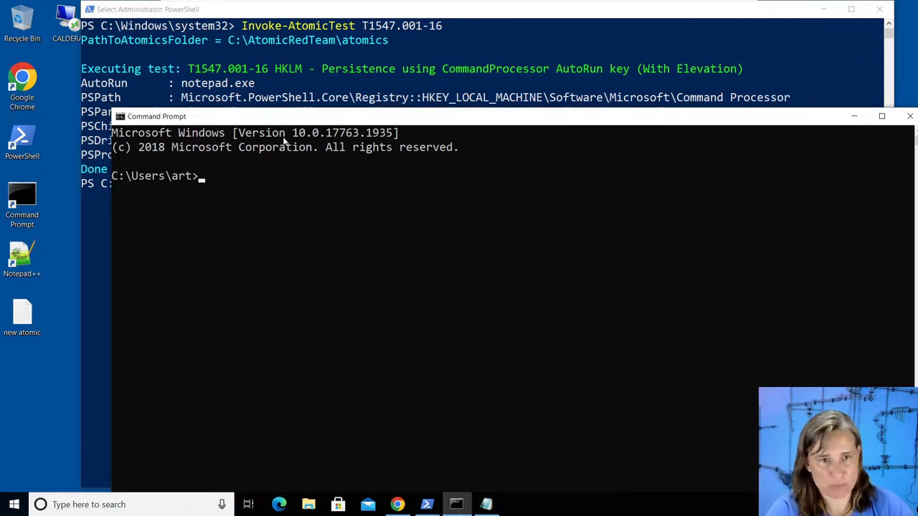
pyautogui.moveTo(629, 138)
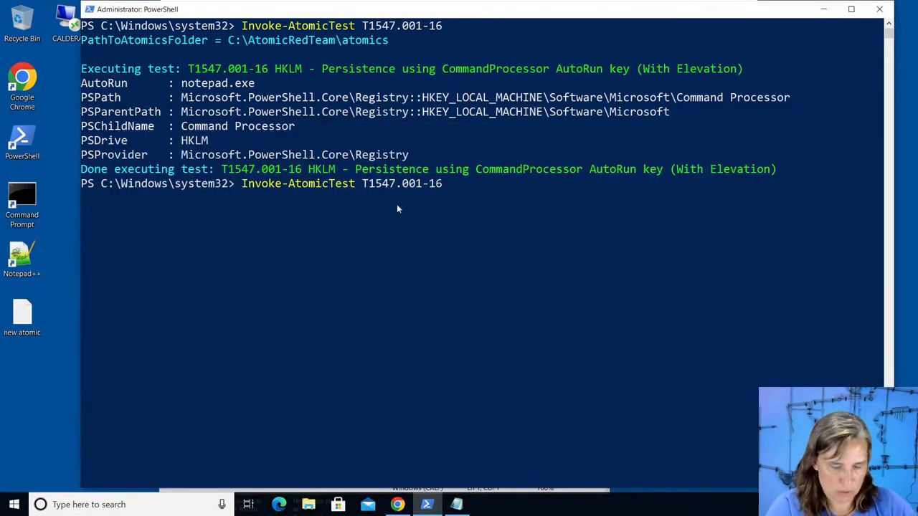
# Run Invoke-AtomicTest T1547.001-16 -cleanup, then edit the recalled command to test 17.
pyautogui.write('-cleanup')
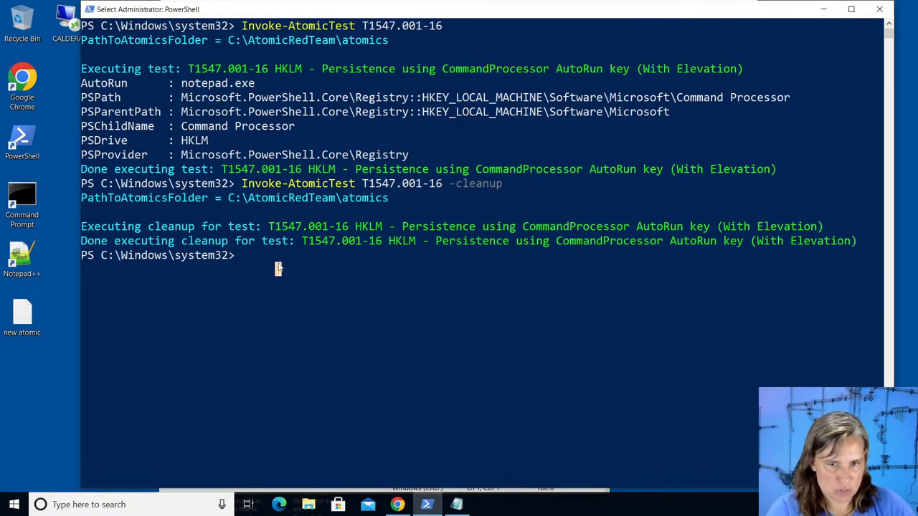
pyautogui.write('Invoke-AtomicTest T1547.001-16 -cleanup')
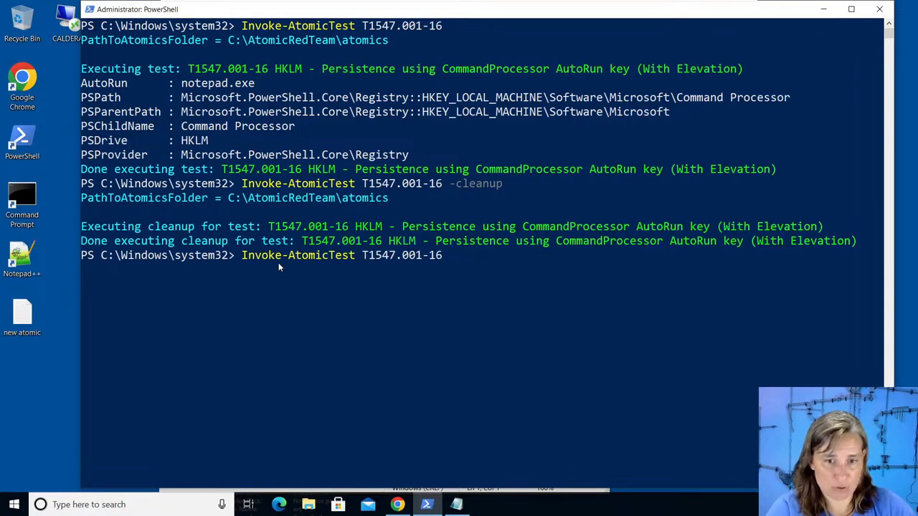
pyautogui.press('Backspace')
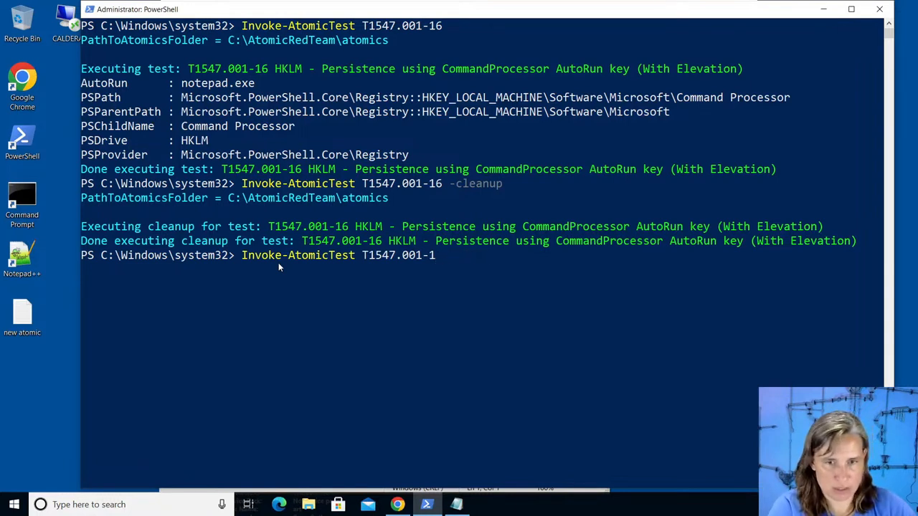
pyautogui.write('7')
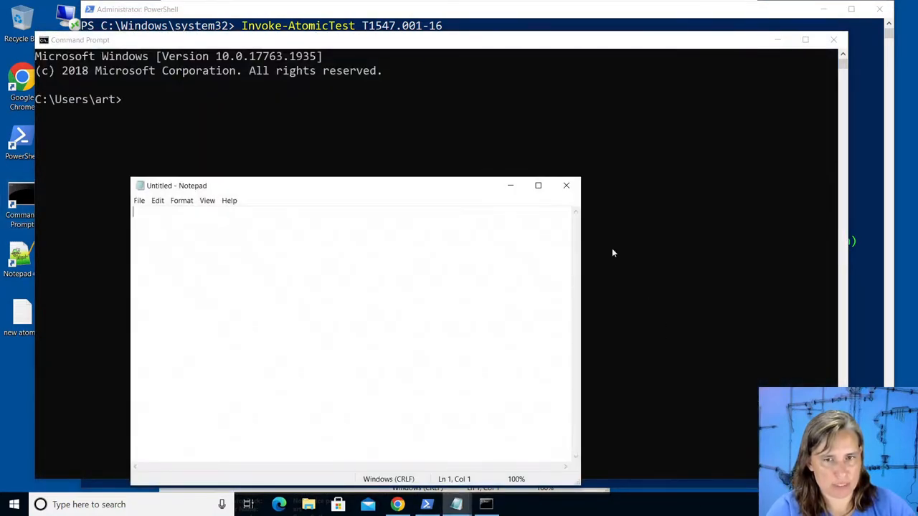
# Close the auto-launched Notepad and the empty Command Prompt window.
pyautogui.click(566, 185)
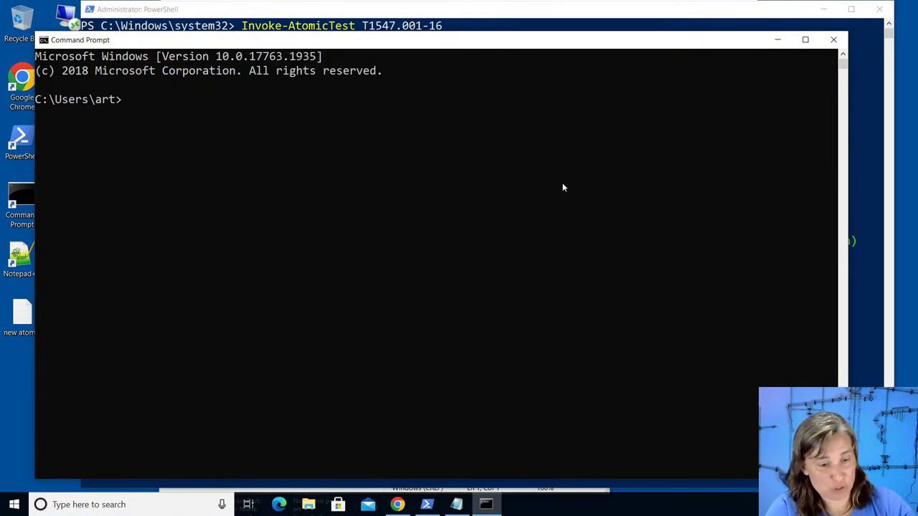
pyautogui.moveTo(438, 170)
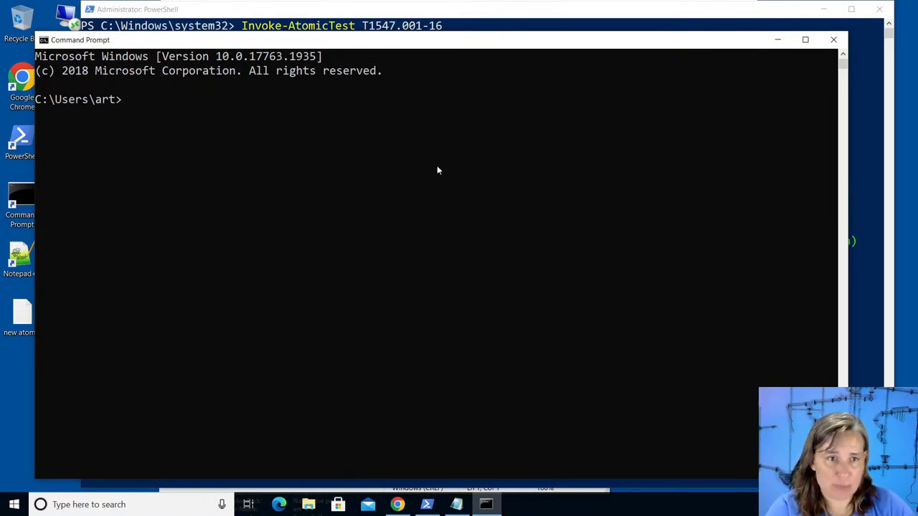
pyautogui.moveTo(311, 140)
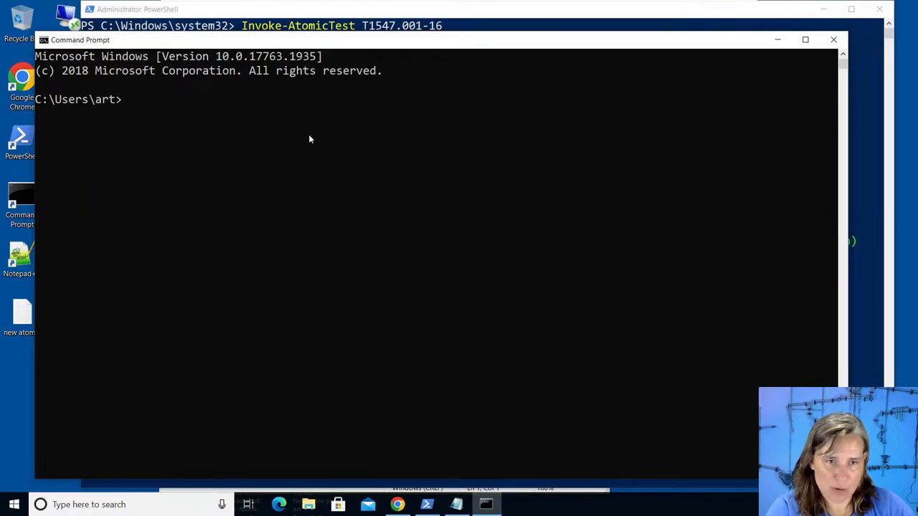
pyautogui.moveTo(531, 192)
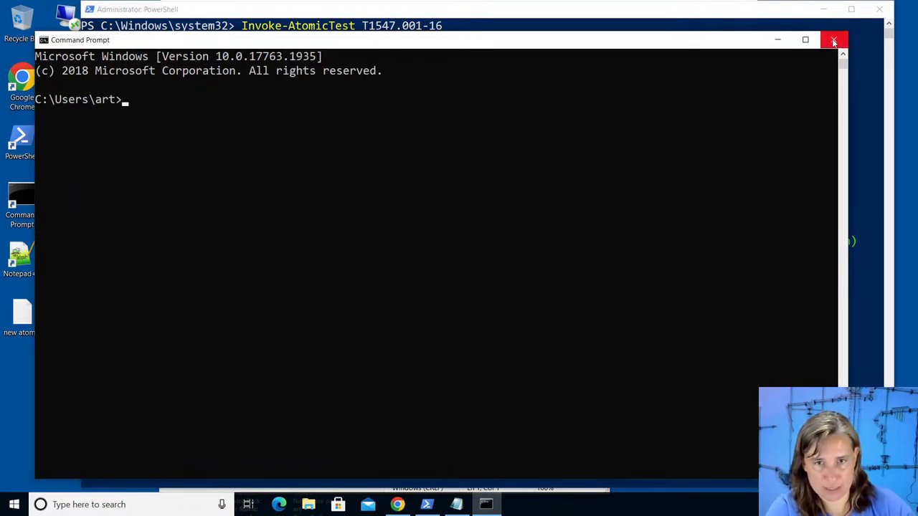
pyautogui.click(831, 40)
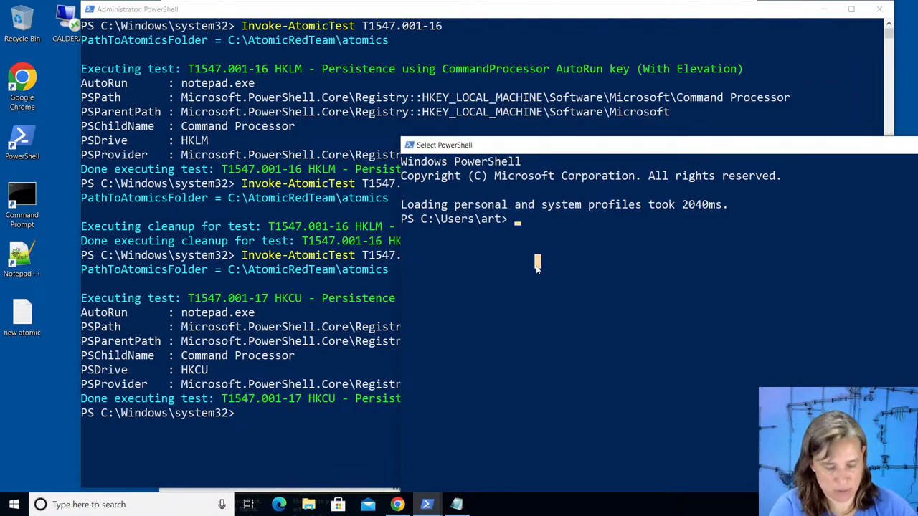
# Run Invoke-AtomicTest T1547.001-17 in the non-admin window, with a -cleanup attempt in between.
pyautogui.write('invoke-at')
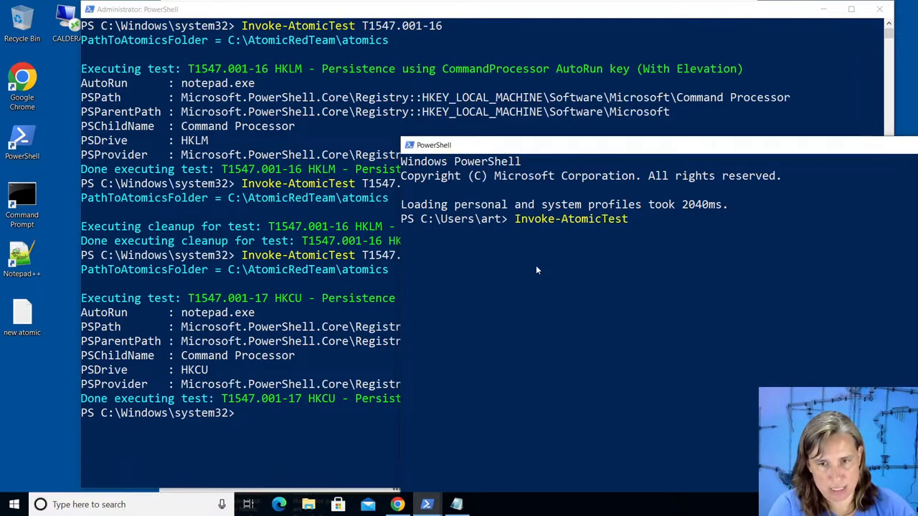
pyautogui.write('T1547')
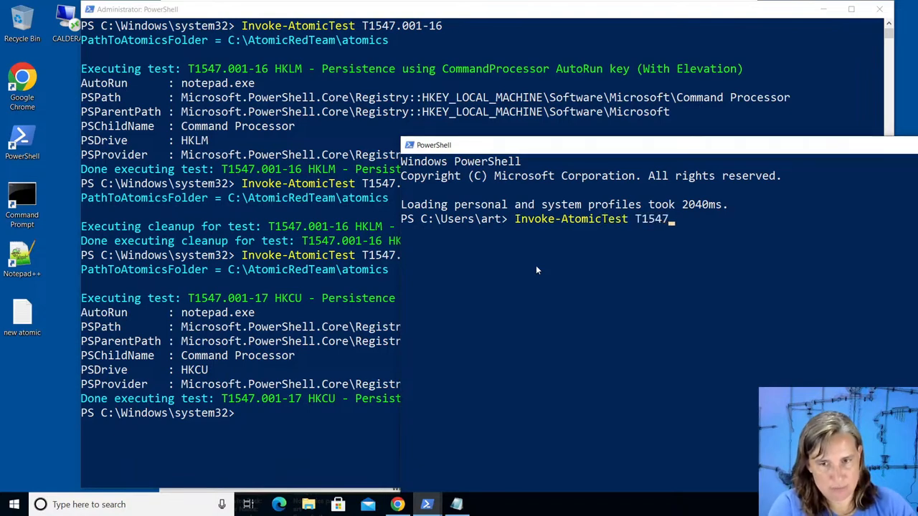
pyautogui.write('.001-')
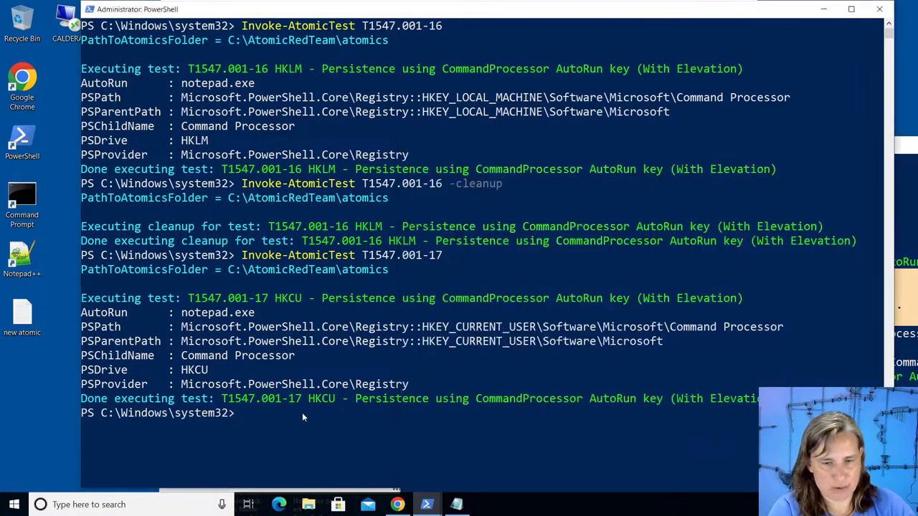
pyautogui.write('Invoke-AtomicTest T1547.001-17')
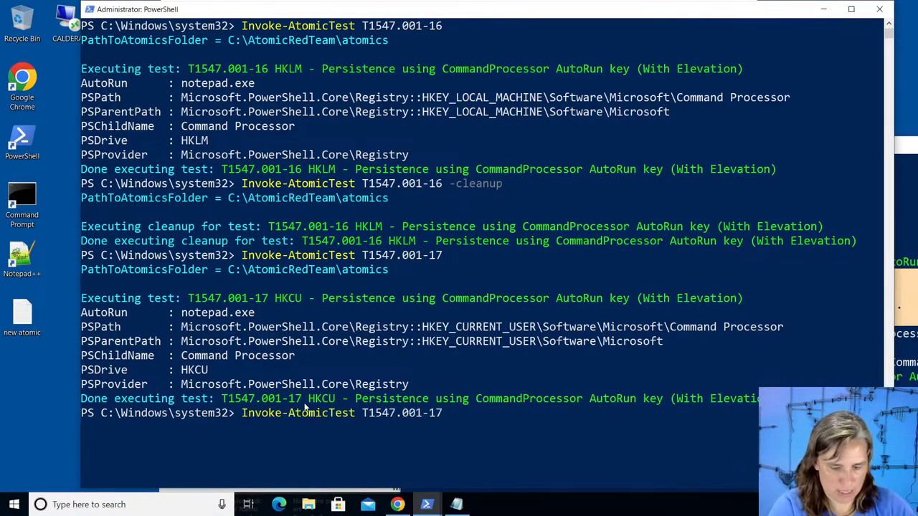
pyautogui.write('-cleanu')
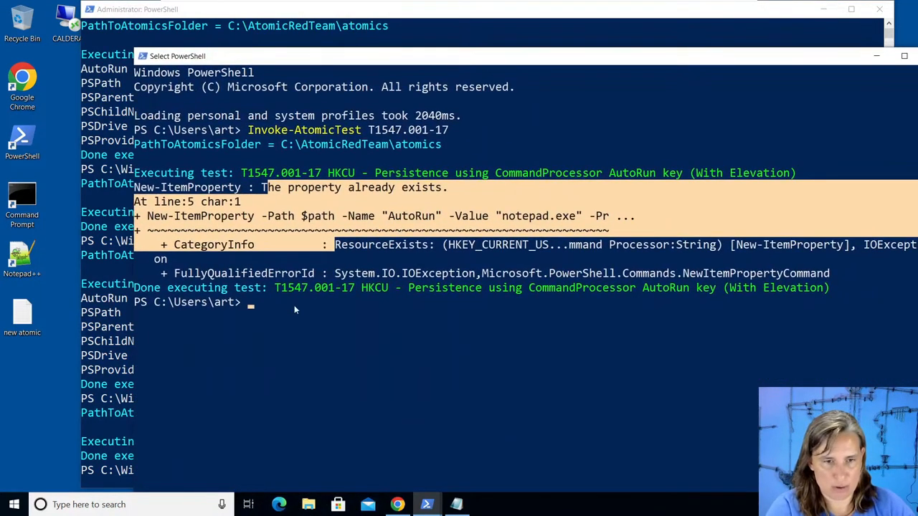
pyautogui.write('Invoke-AtomicTest T1547.001-17')
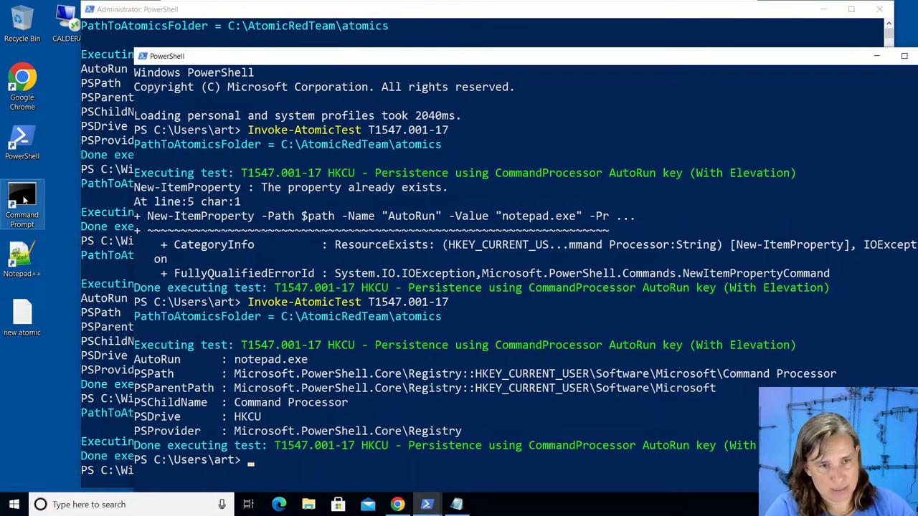
# Open a new Command Prompt, which auto-launches Notepad via the HKCU AutoRun key, then close Notepad.
pyautogui.click(21, 205)
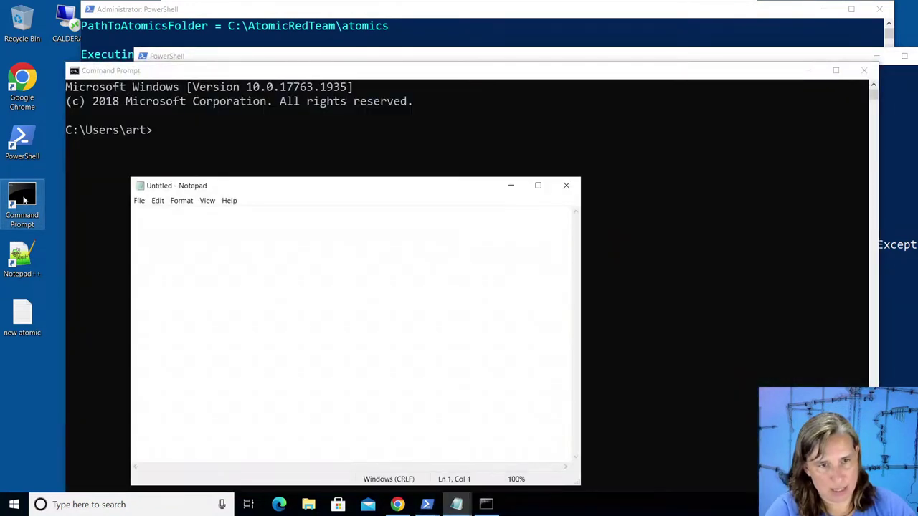
pyautogui.moveTo(566, 186)
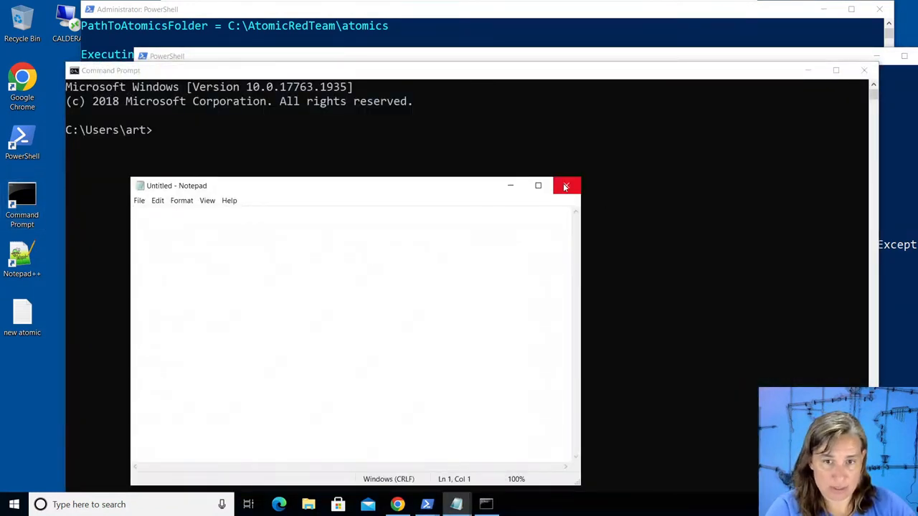
pyautogui.click(566, 186)
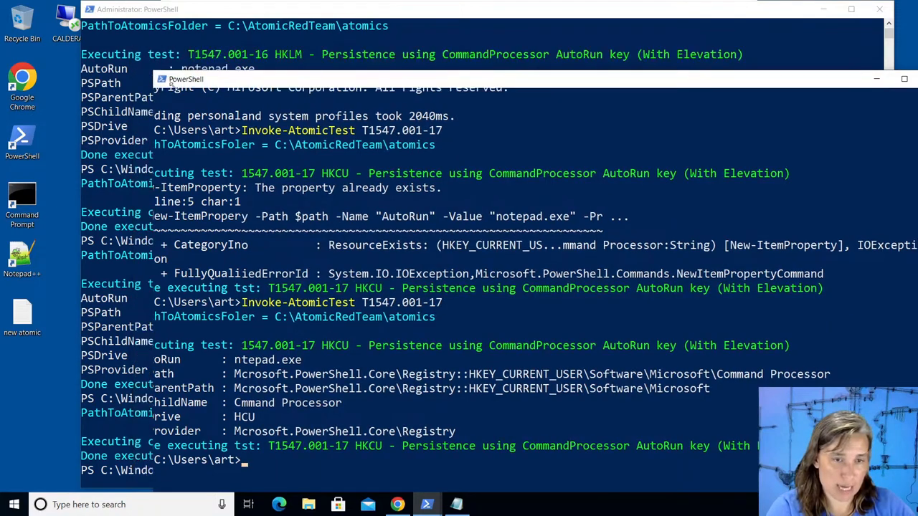
# Move the non-admin console up, clean up T1547.001-17, and start the -ShowDetails command.
pyautogui.moveTo(185, 79); pyautogui.dragTo(368, 176)
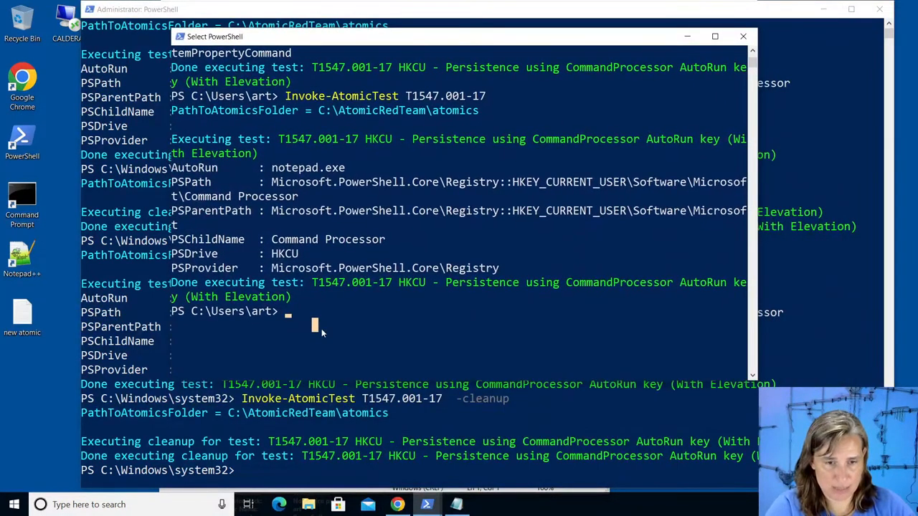
pyautogui.moveTo(335, 368)
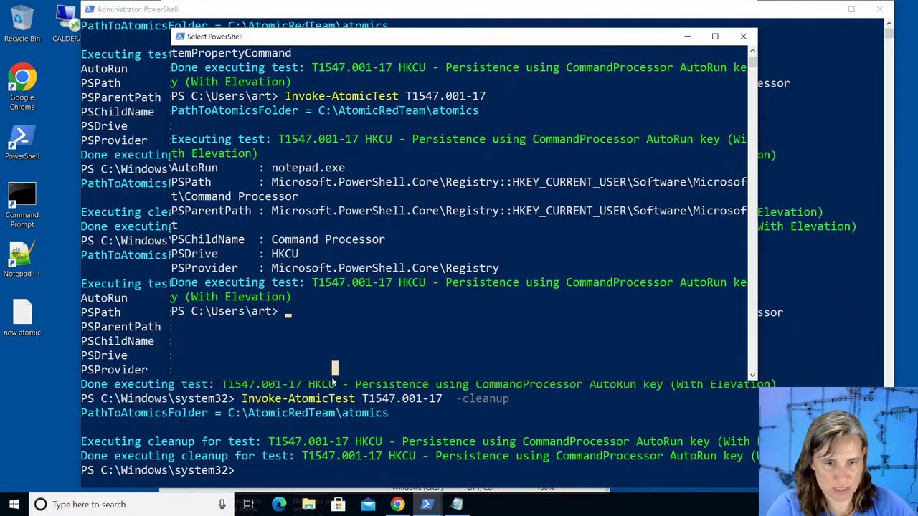
pyautogui.moveTo(322, 330)
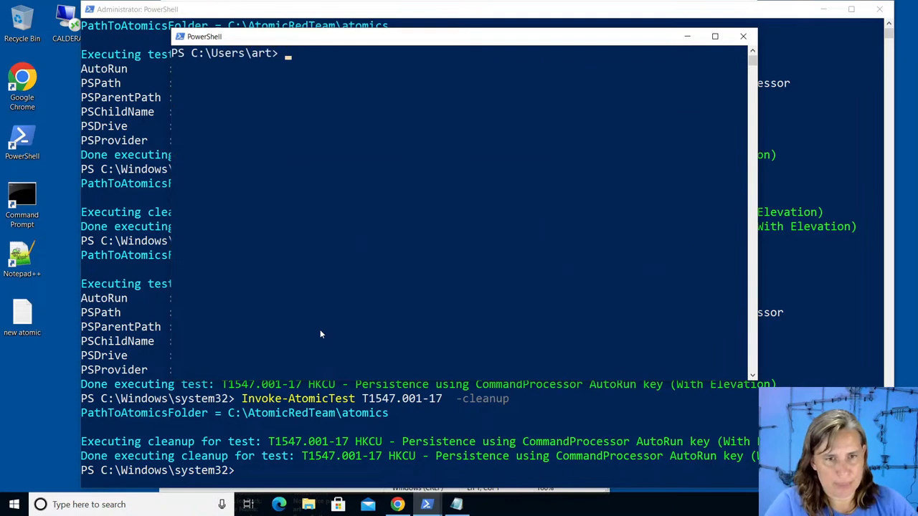
pyautogui.write('Invoke-AtomicTest T1547.001-17')
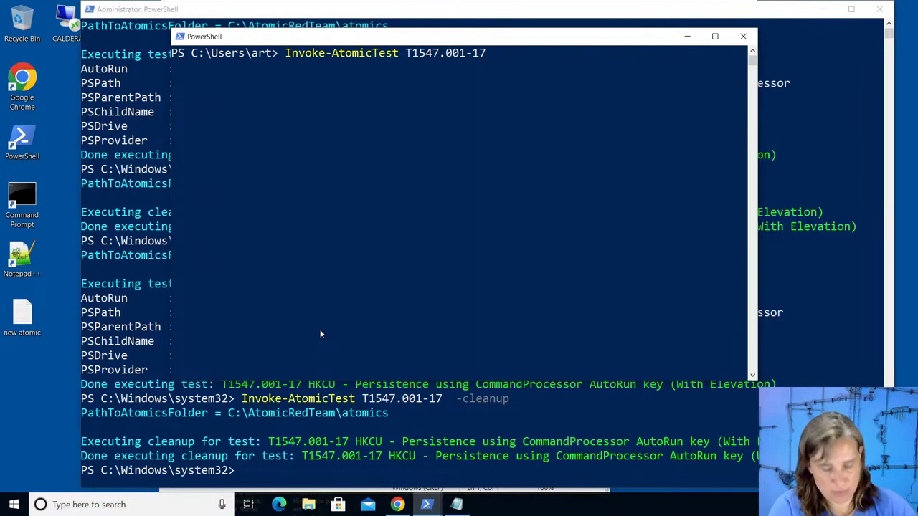
pyautogui.write('-sh')
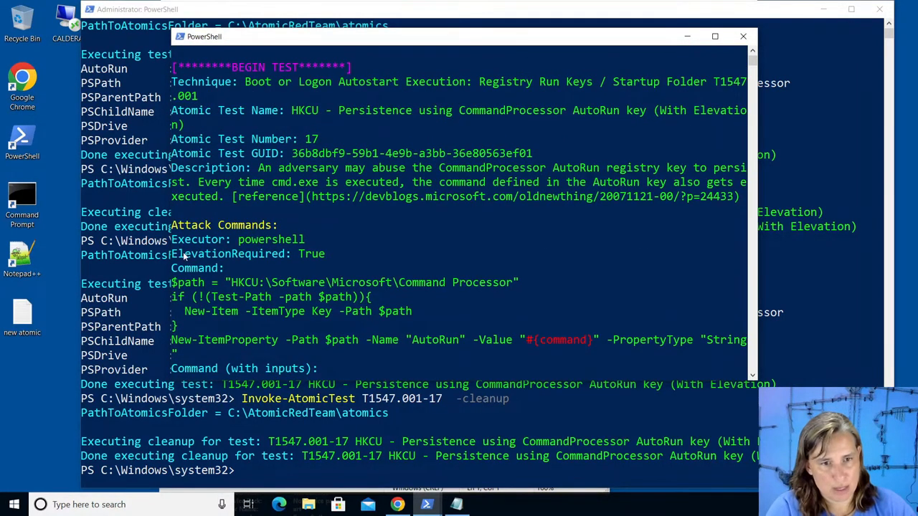
# Highlight T1547.001-17's 'ElevationRequired: True' line and scroll through its AutoRun registry commands.
pyautogui.moveTo(179, 253); pyautogui.dragTo(287, 268)
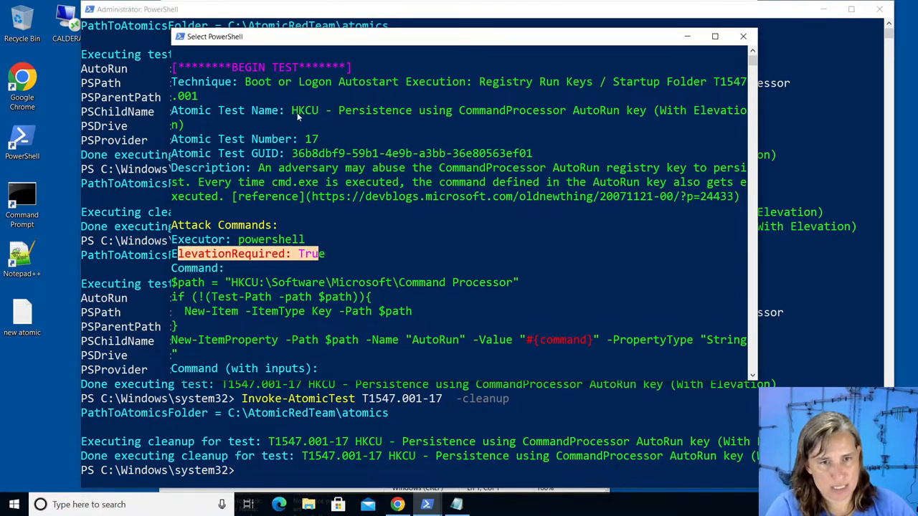
pyautogui.doubleClick(306, 110)
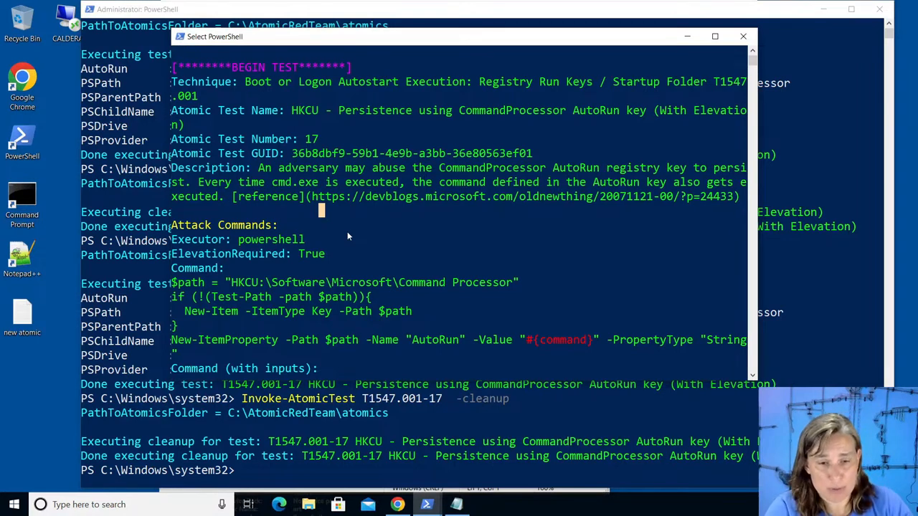
pyautogui.moveTo(262, 189)
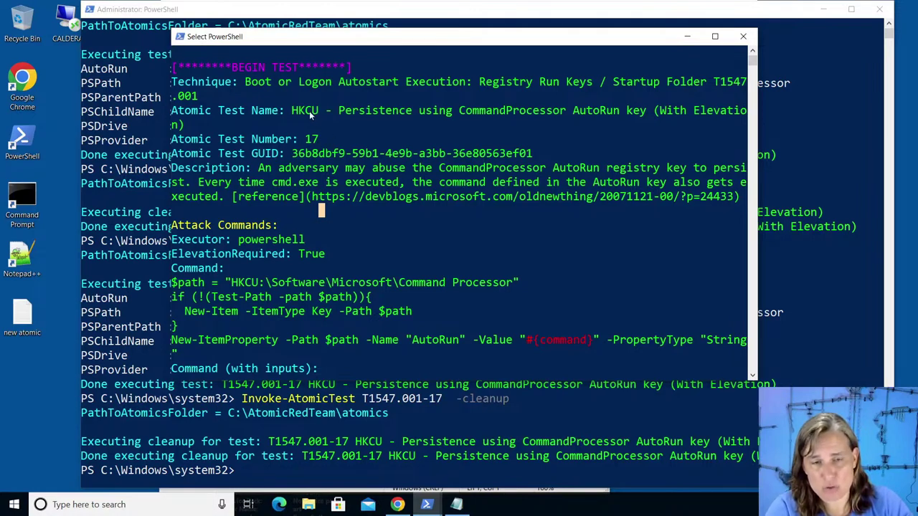
pyautogui.moveTo(351, 211)
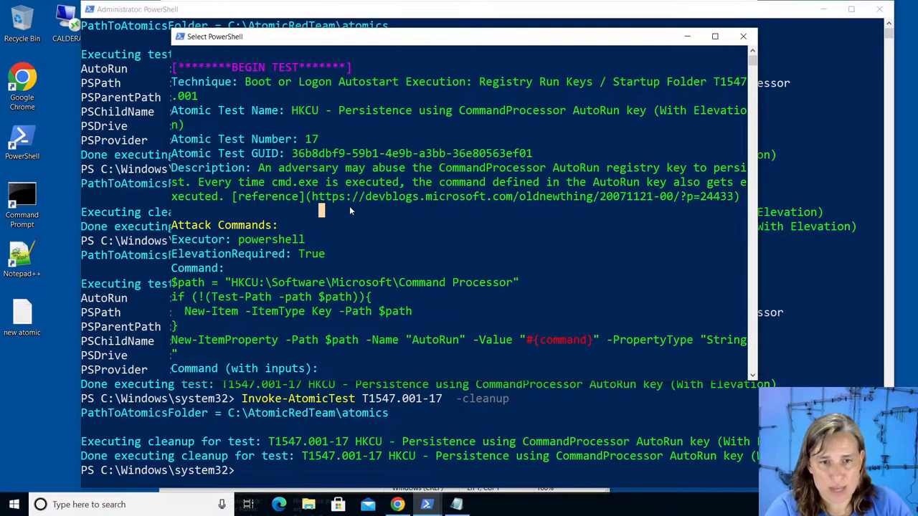
pyautogui.scroll(-3)
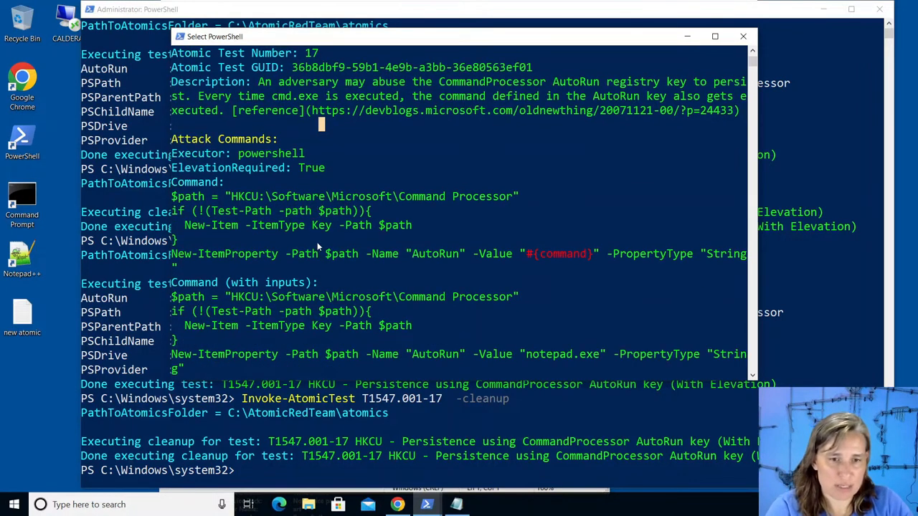
pyautogui.scroll(-3)
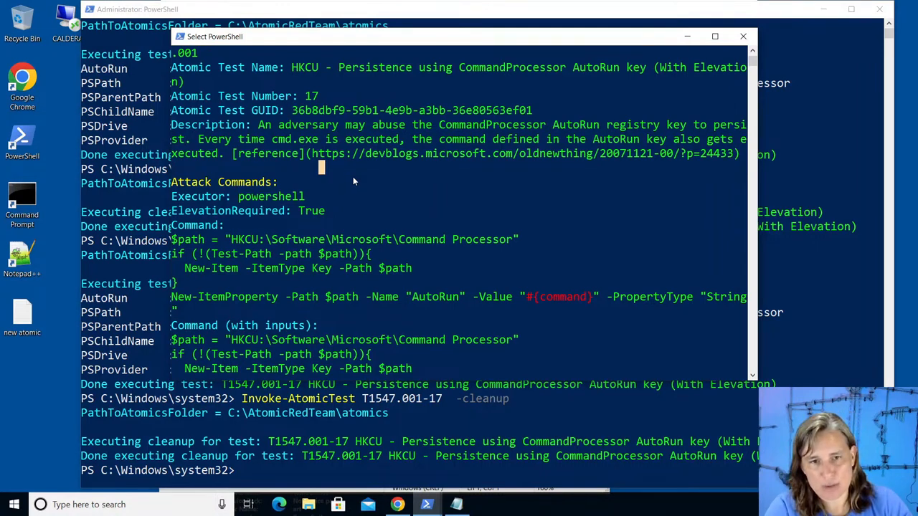
pyautogui.moveTo(362, 178)
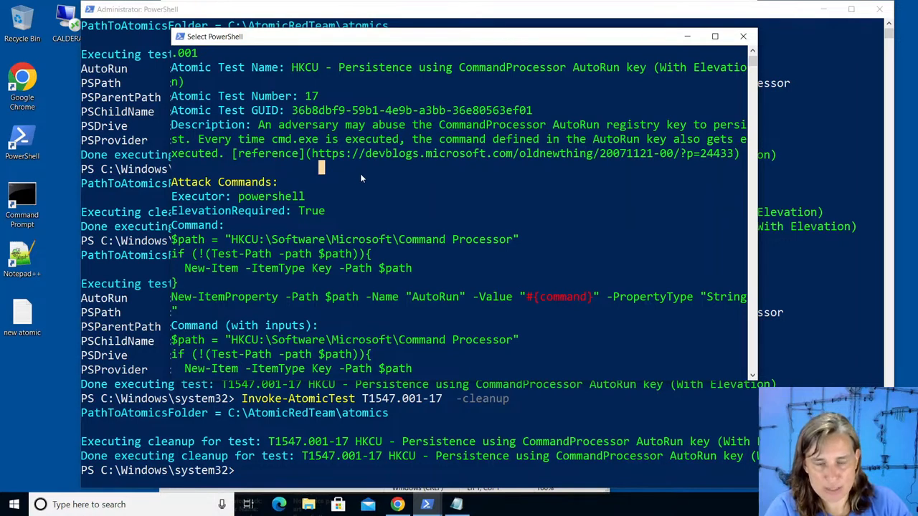
pyautogui.moveTo(374, 178)
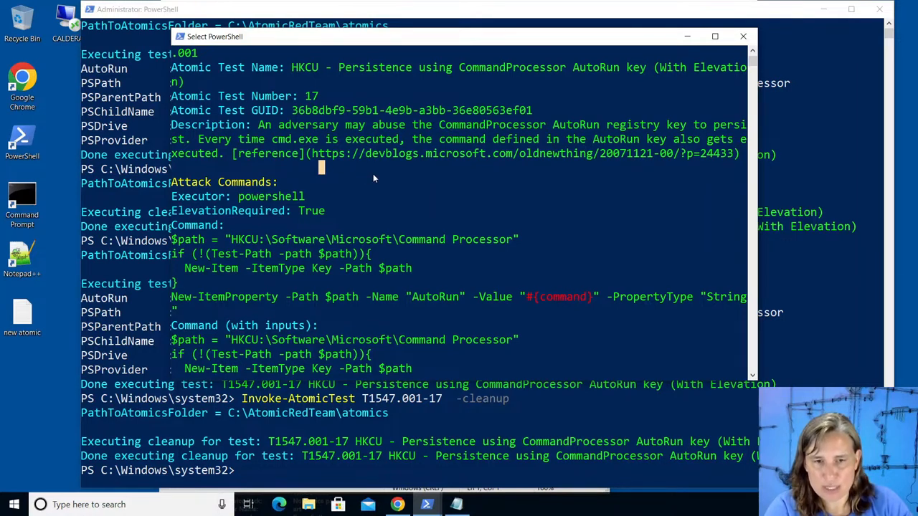